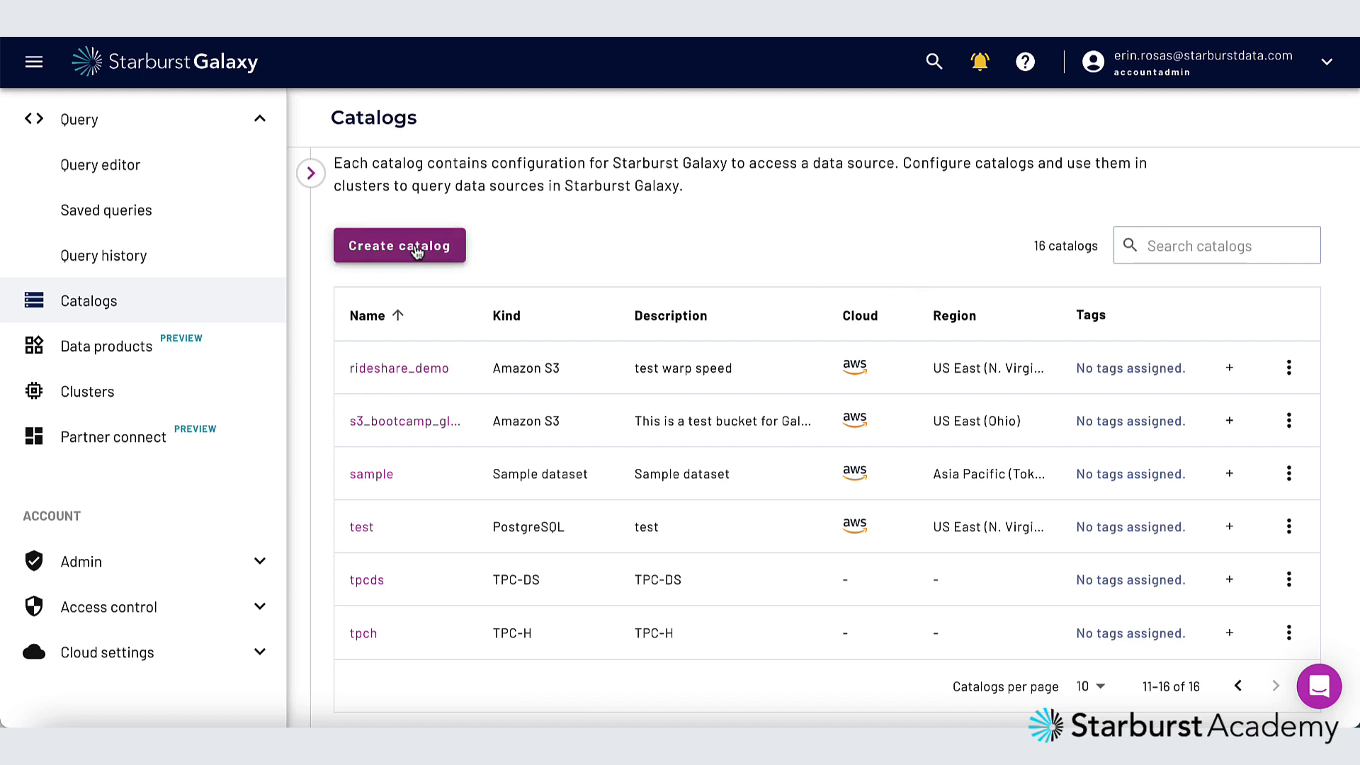
Start creating a new catalog from the Catalogs page
click(399, 245)
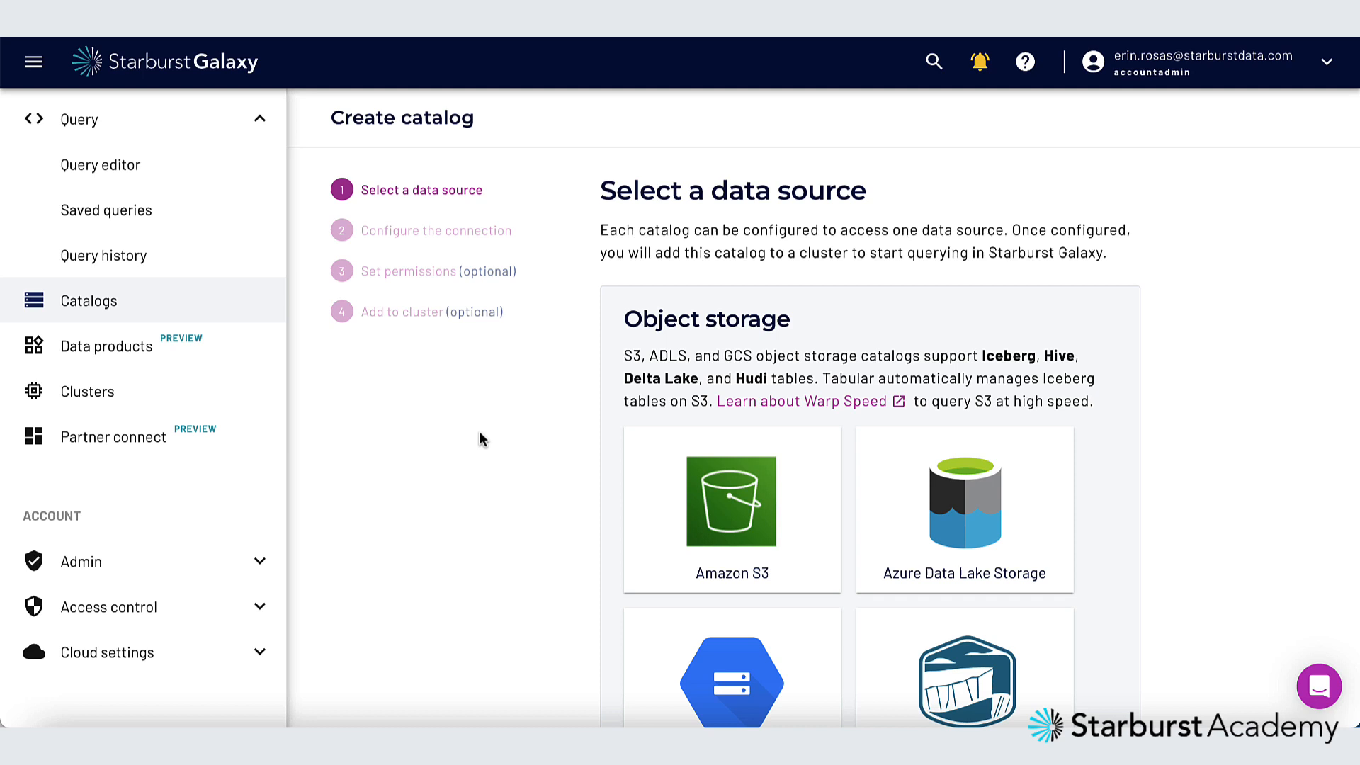
mouse_move(732, 500)
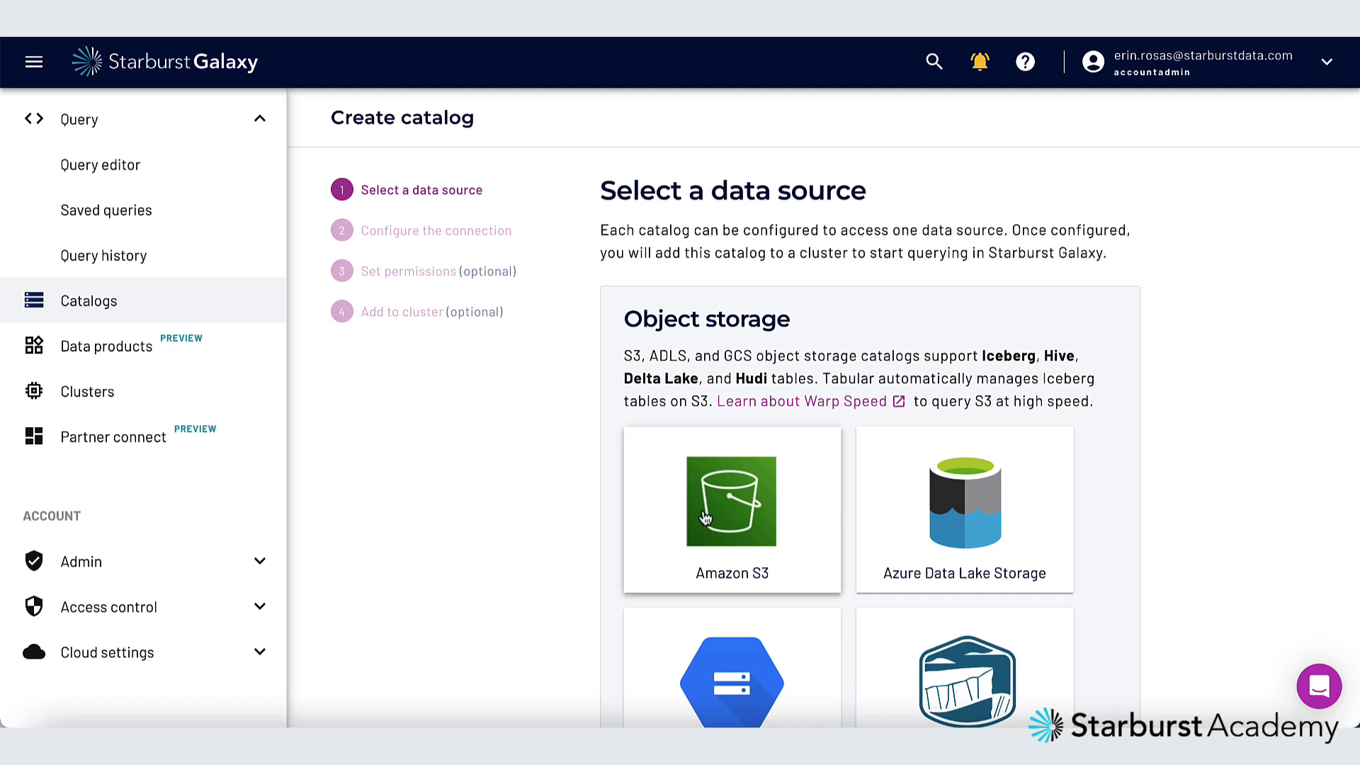
Choose Amazon S3 as the source and name the catalog schema_discovery
click(730, 510)
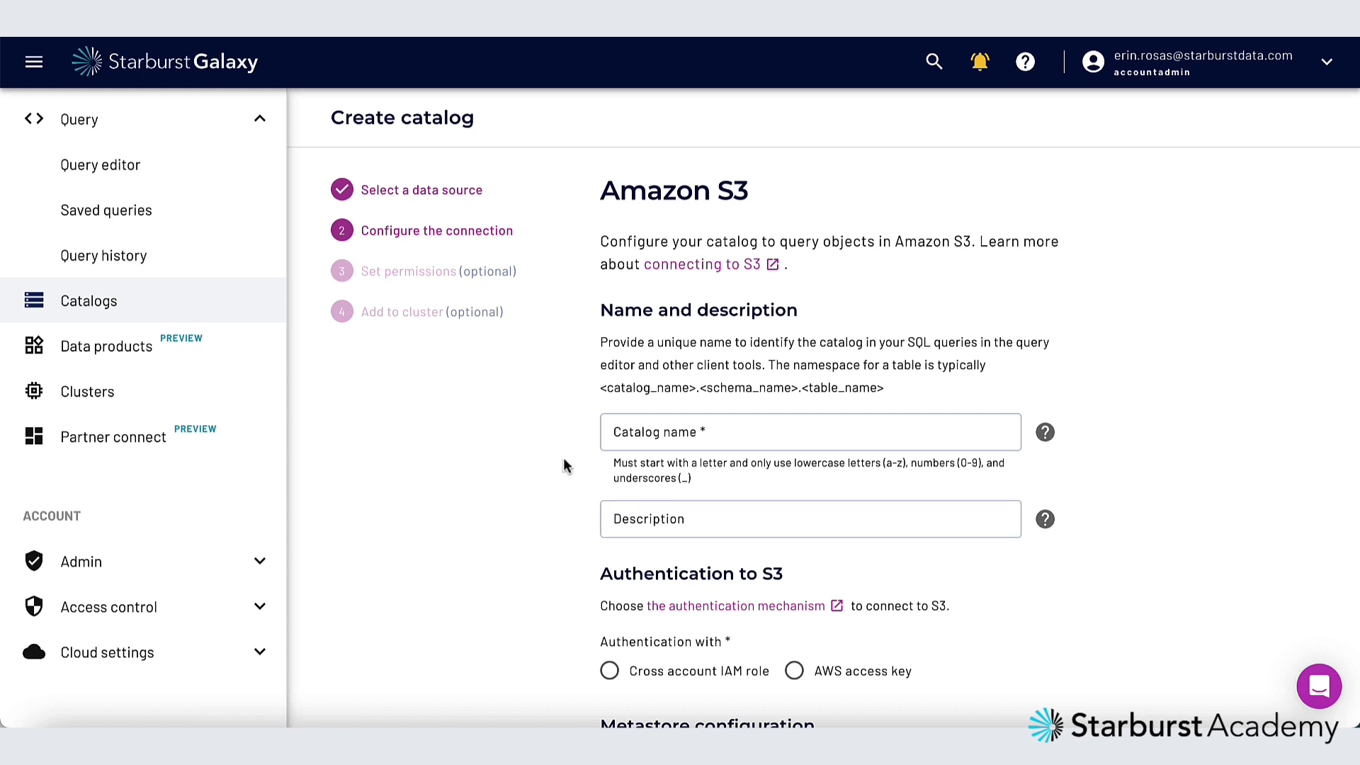
click(811, 432)
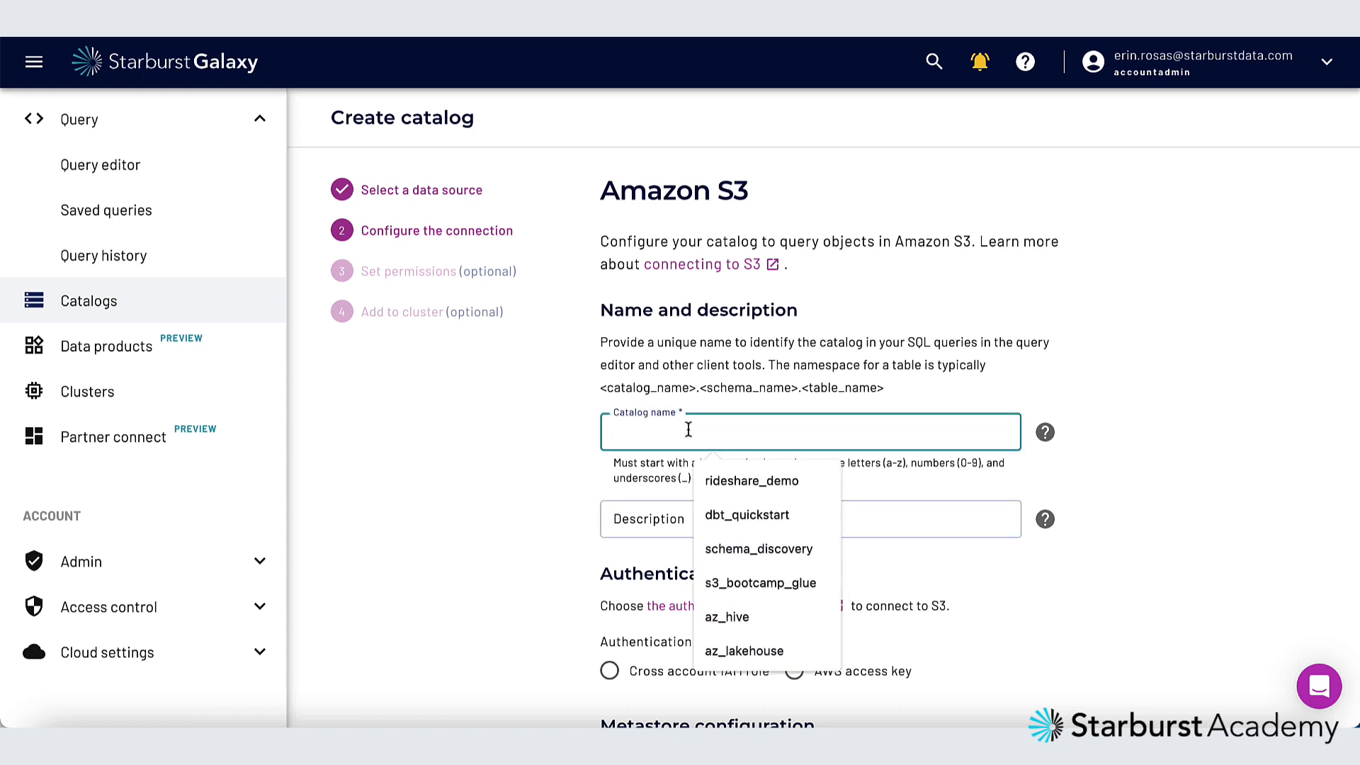
click(758, 549)
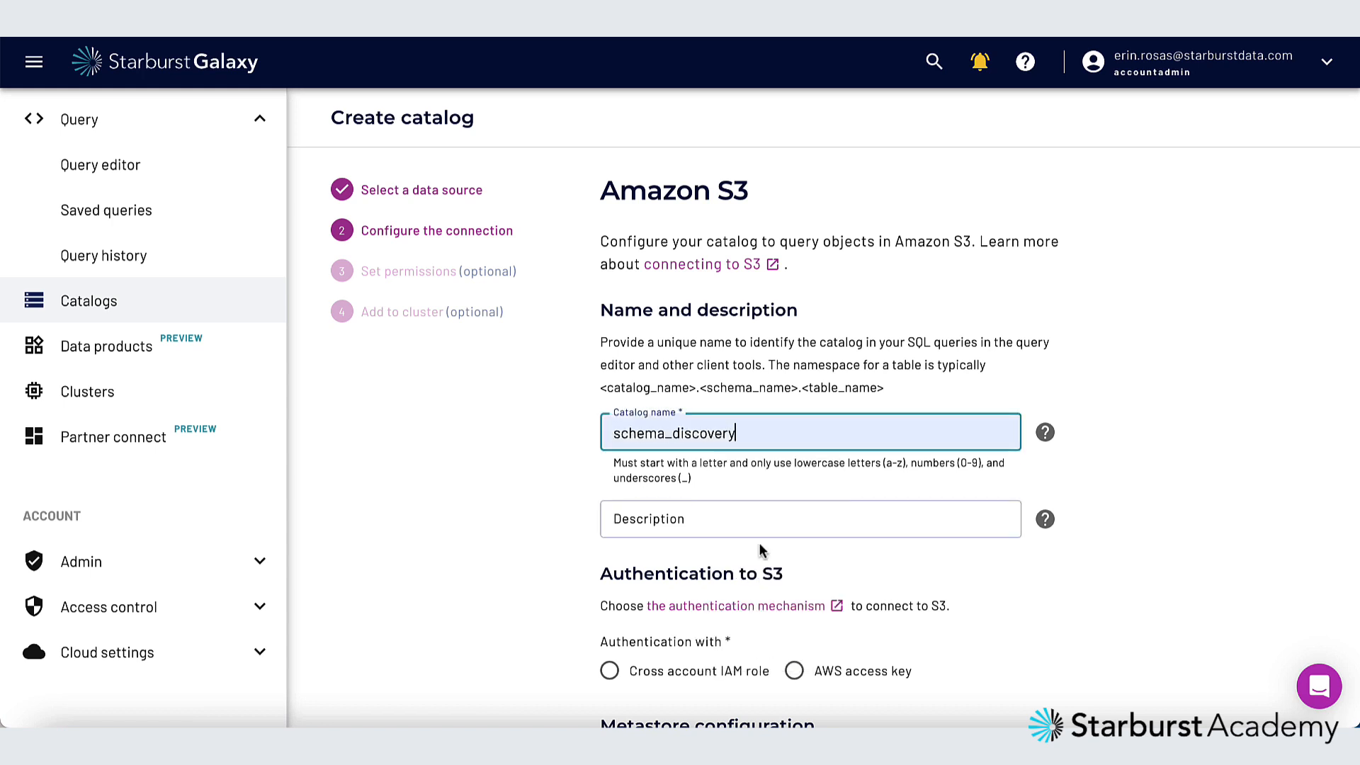
Describe the catalog as 'my catalog to test schema discover'
click(808, 518)
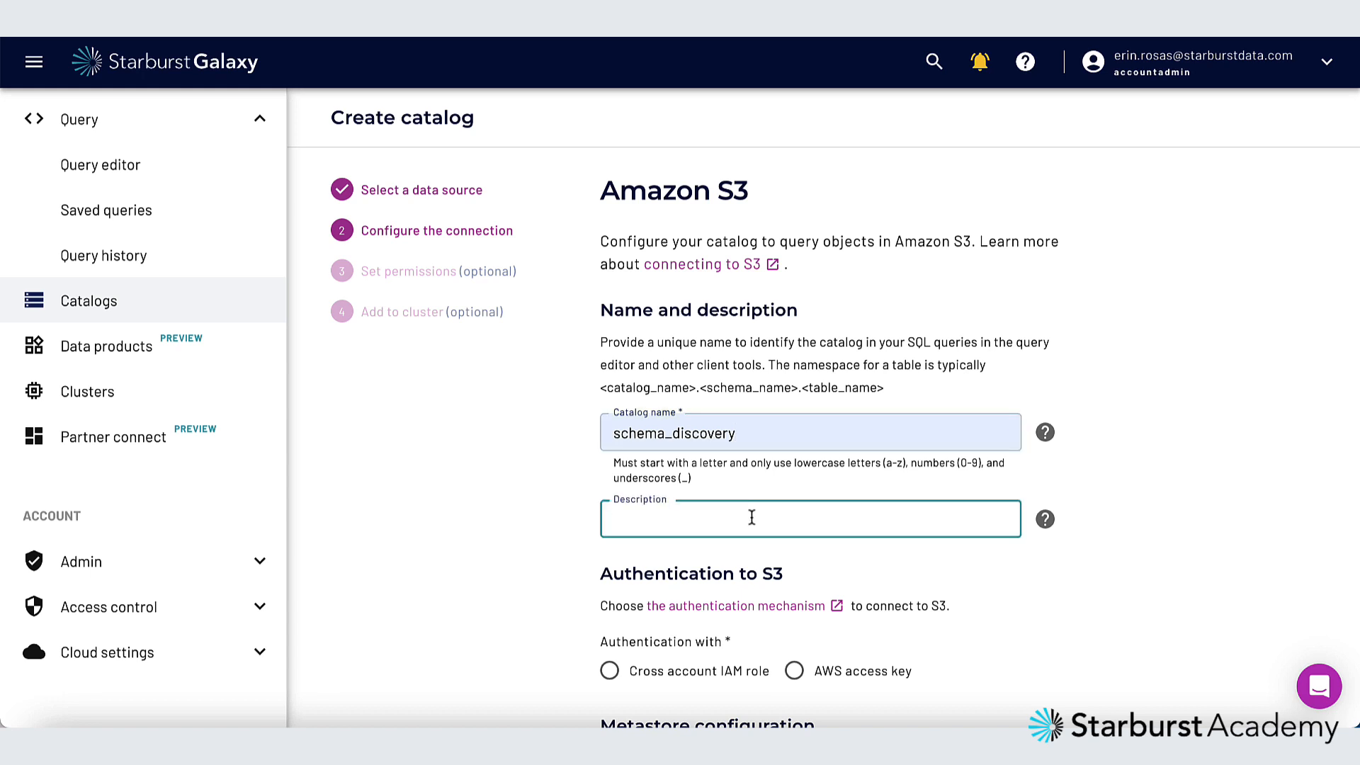
text(my)
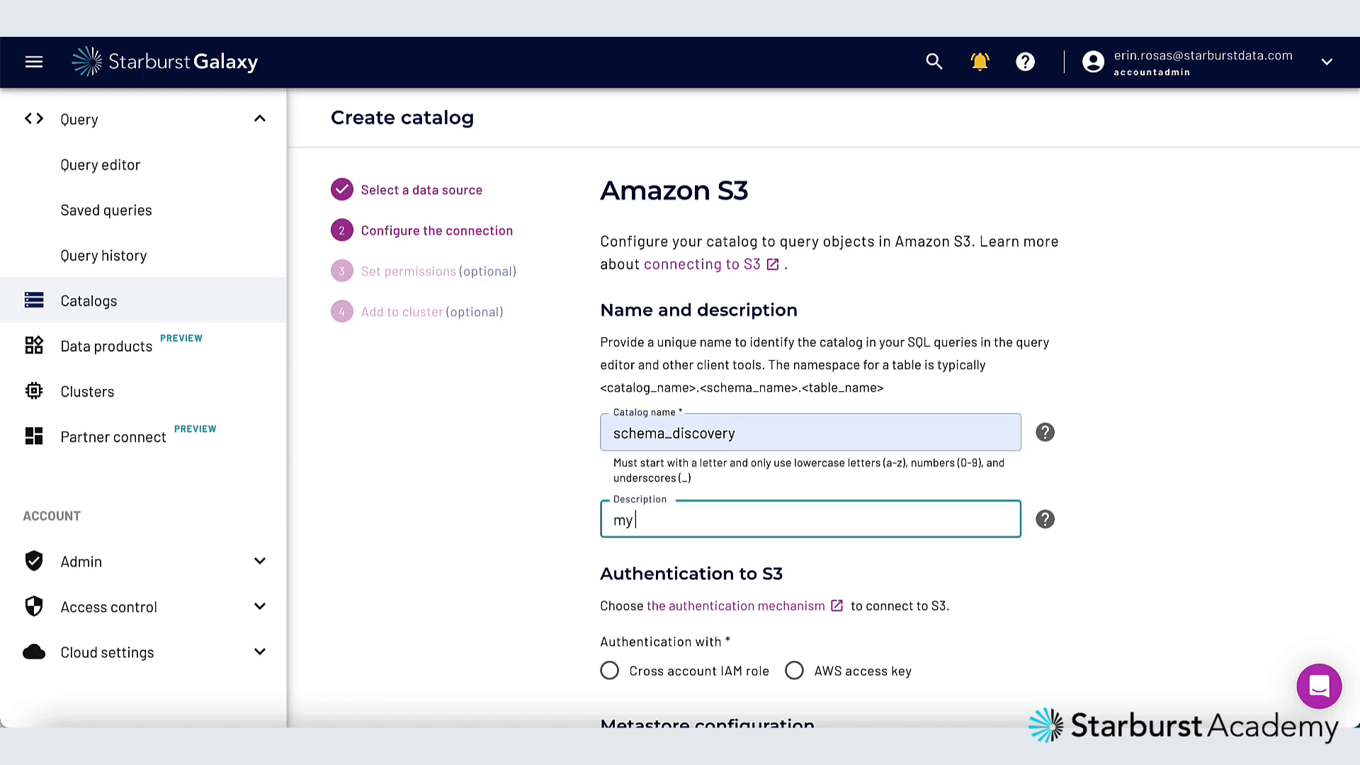
text(catalog to test)
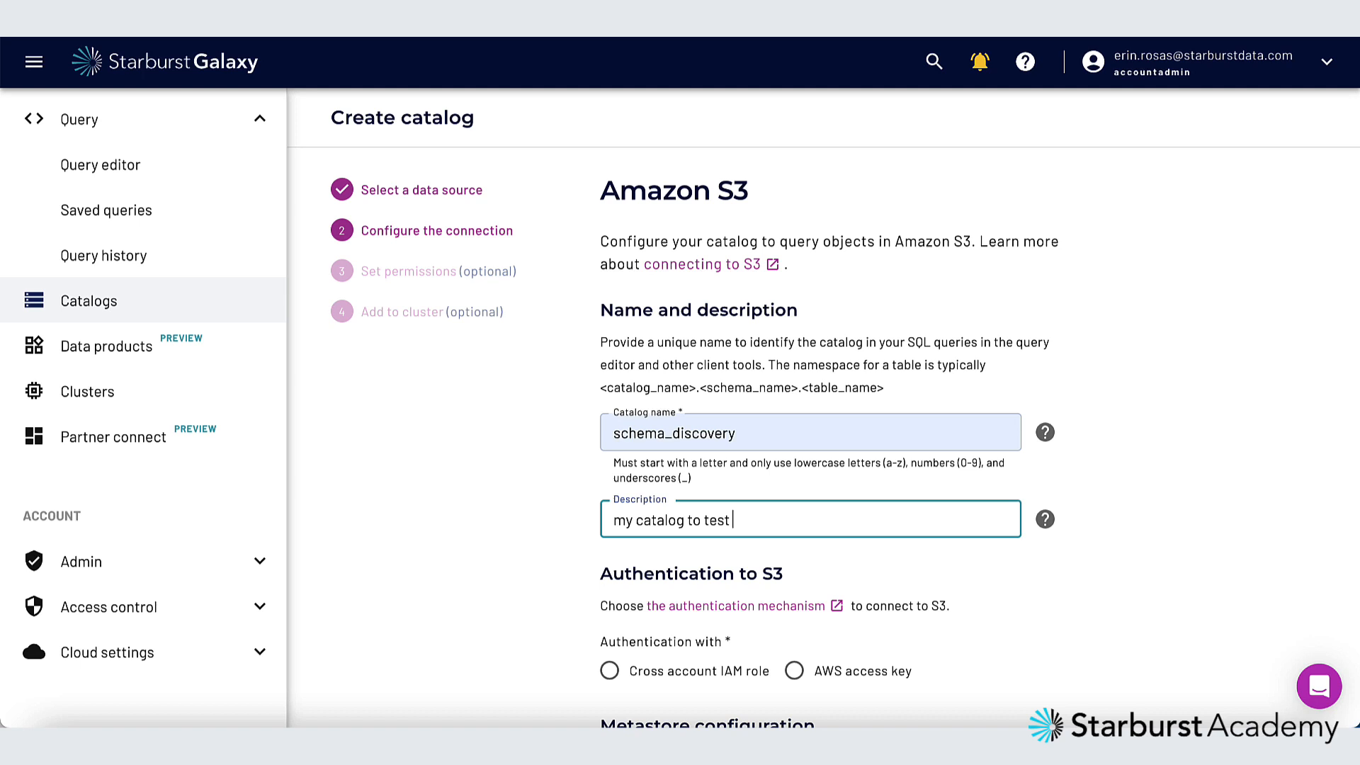
text(schema discover)
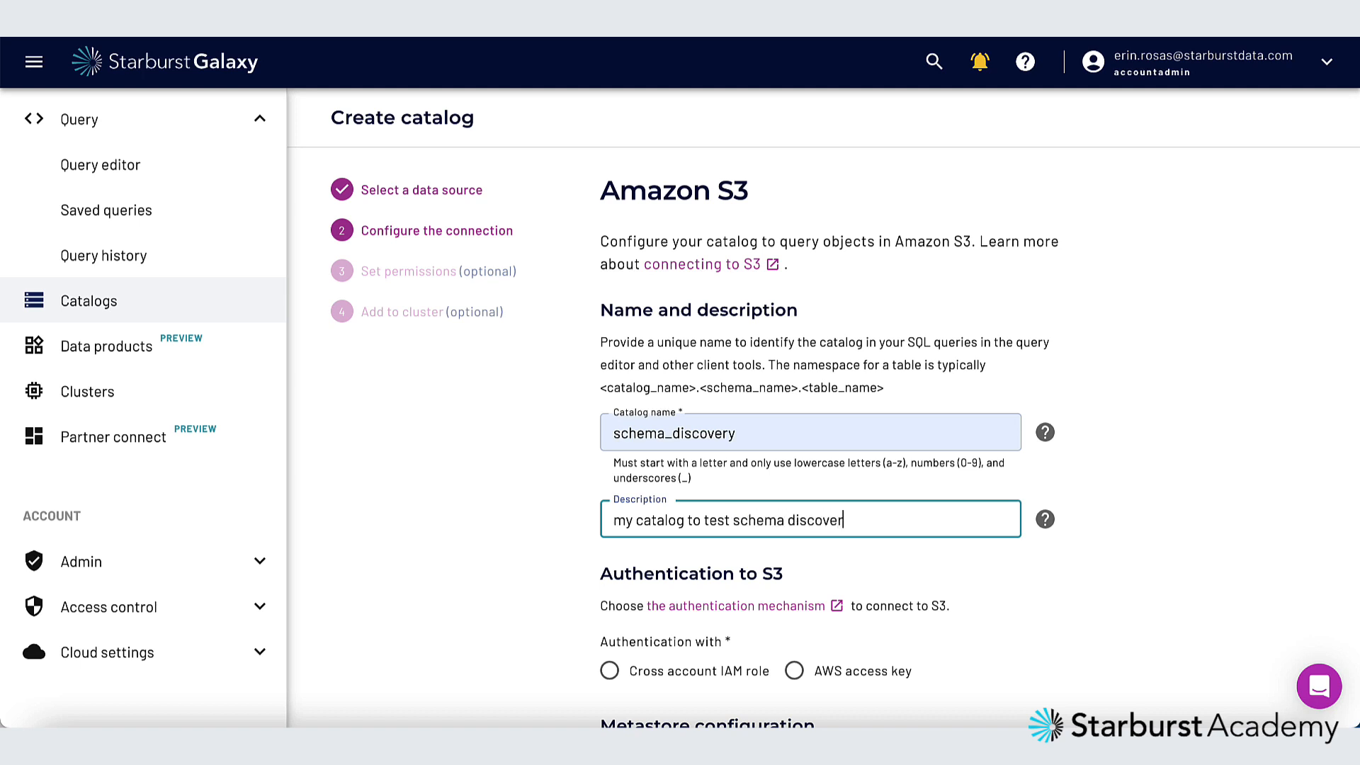
Authenticate to S3 with an AWS access key and fill in both key credentials
scroll(down, 3)
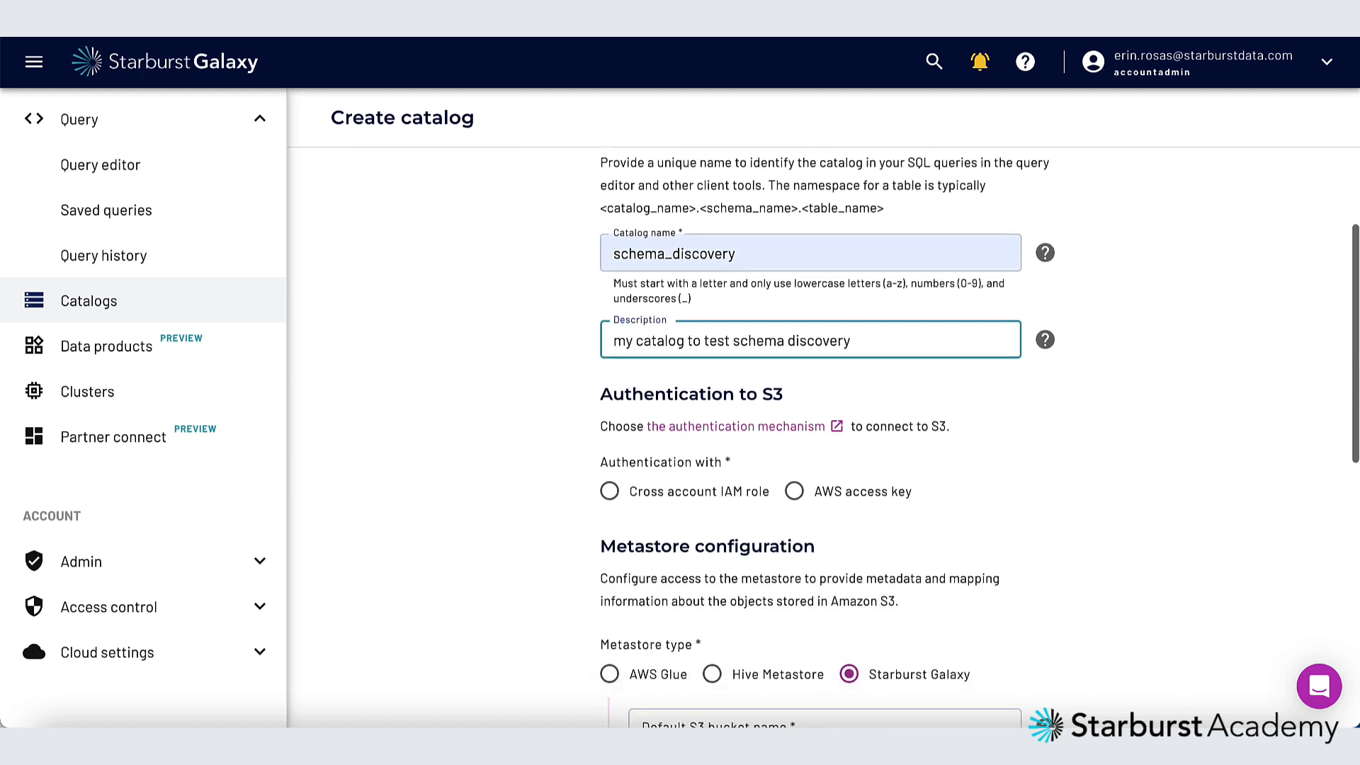
scroll(down, 3)
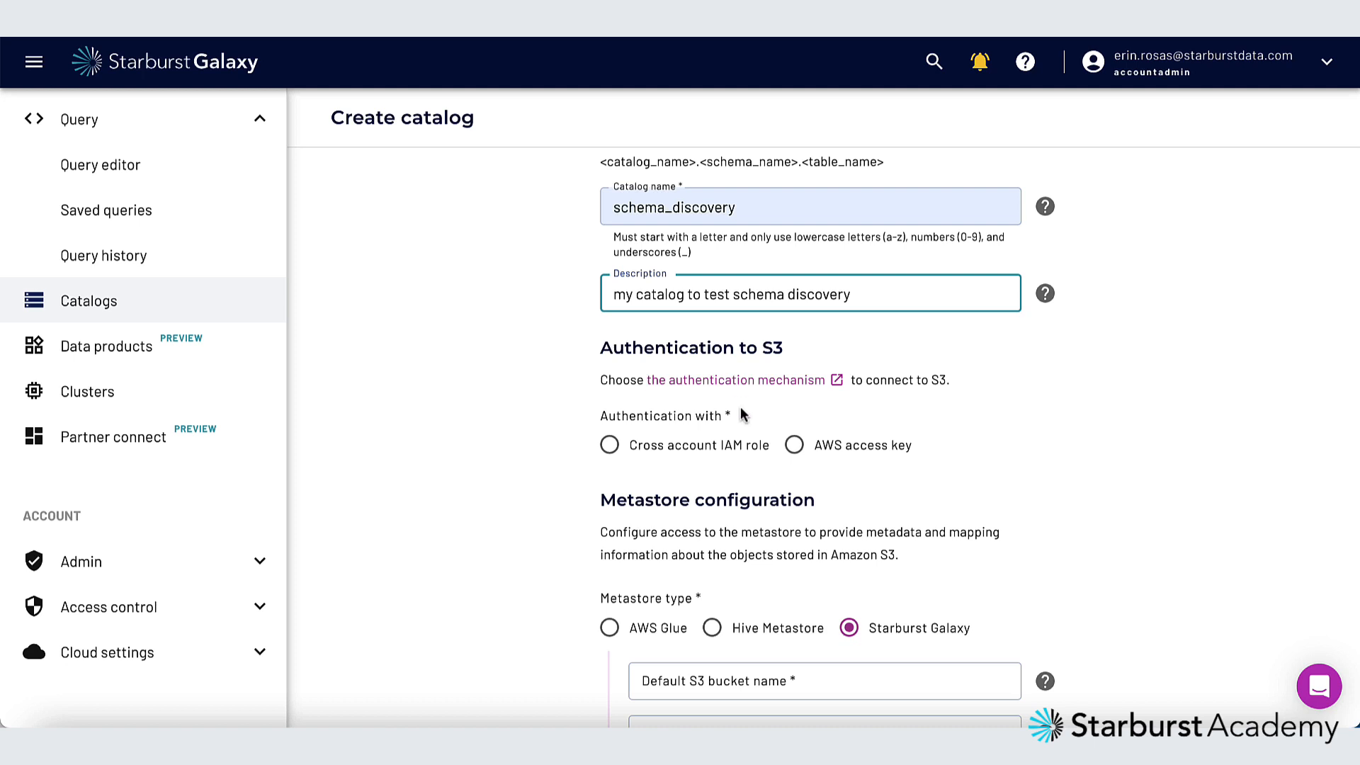
click(793, 445)
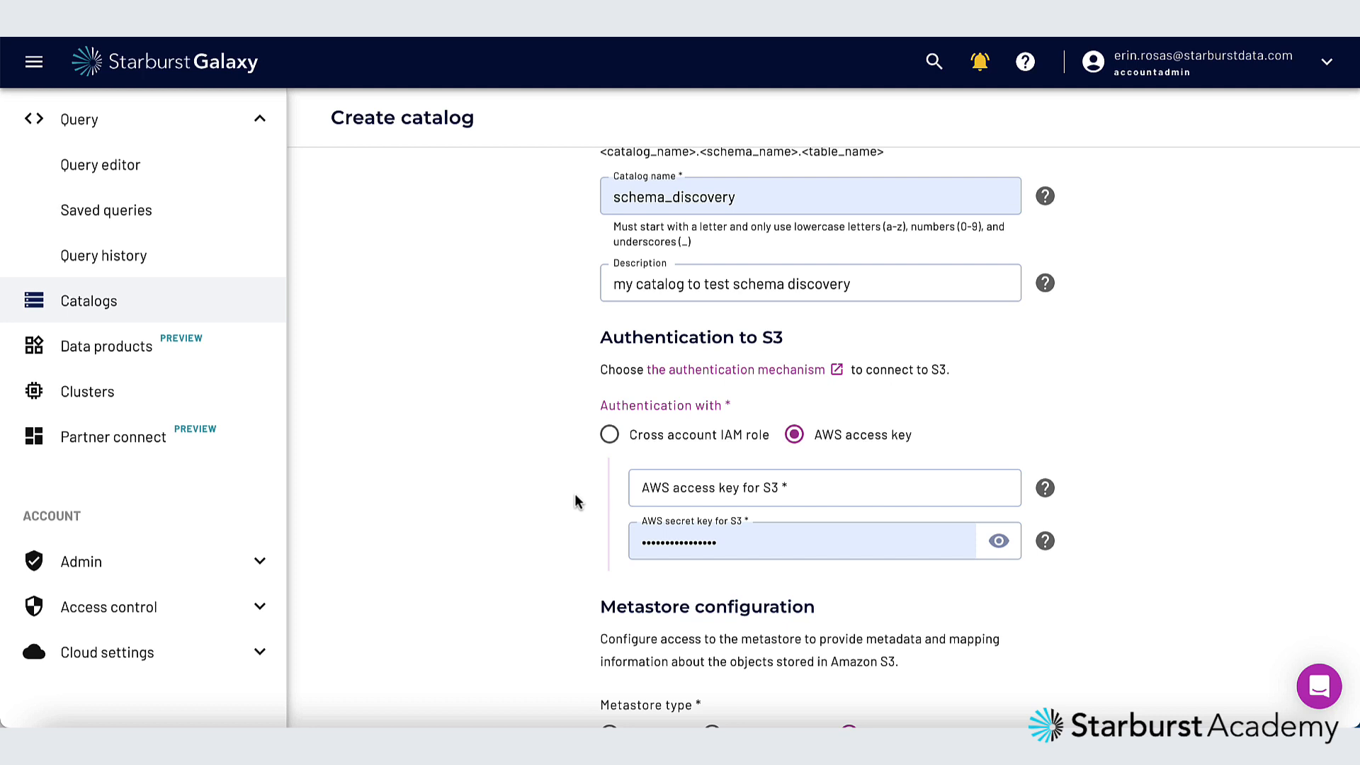
mouse_move(584, 502)
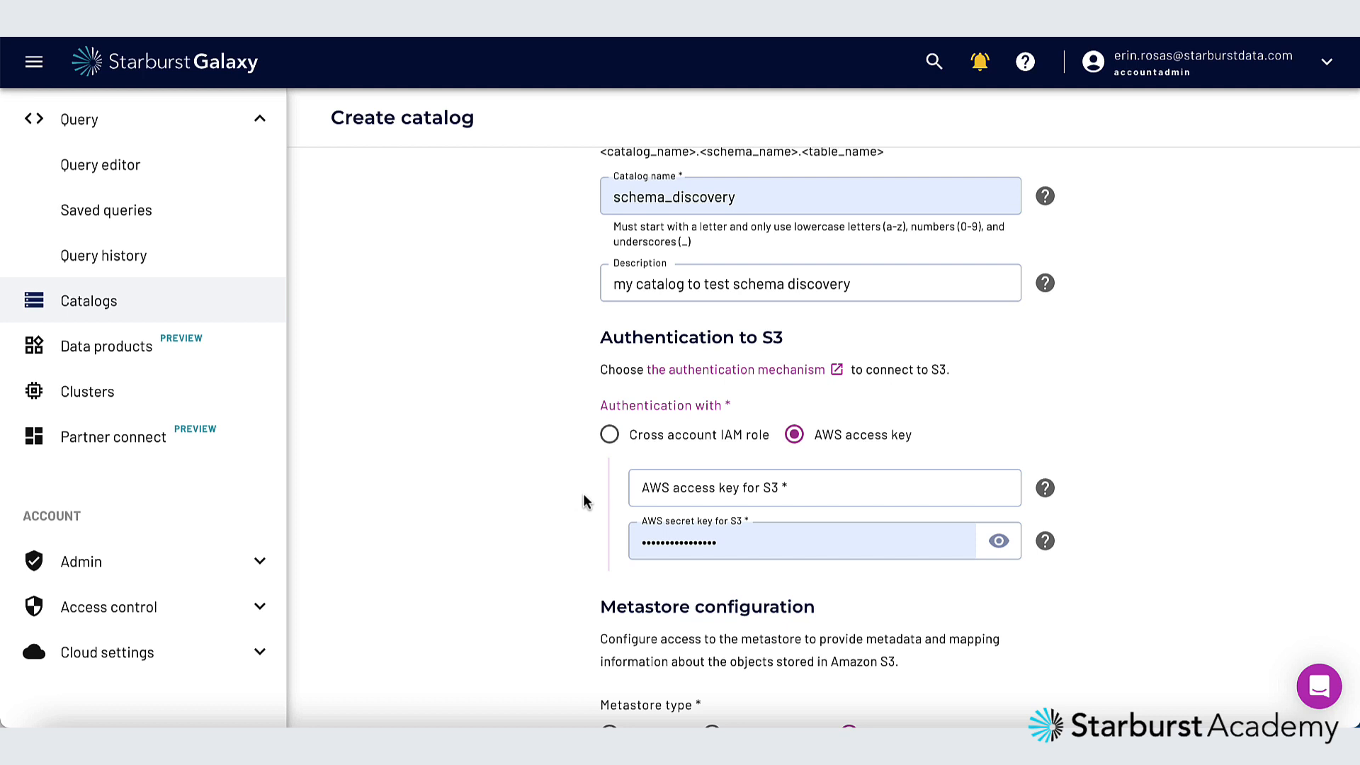
click(798, 540)
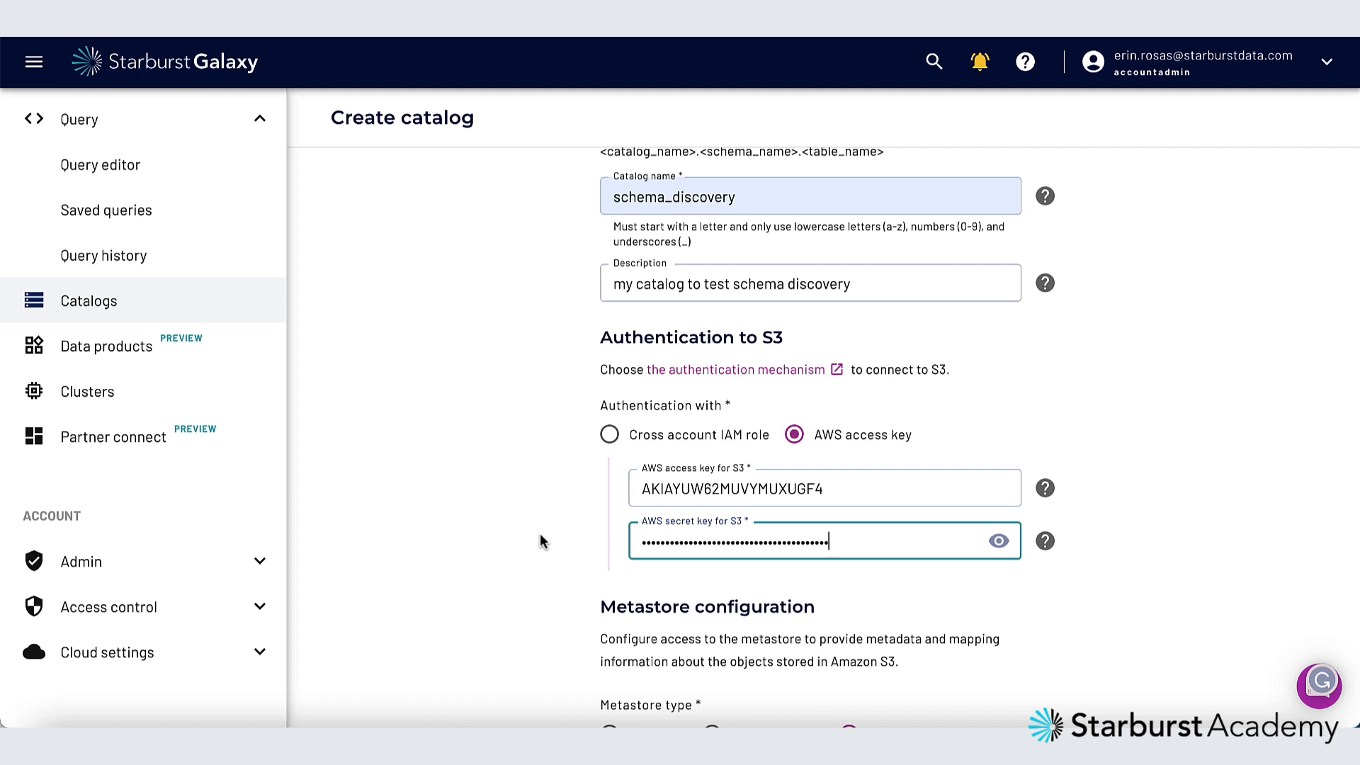
Use query-plan-labs-data-external as the default S3 bucket
scroll(down, 3)
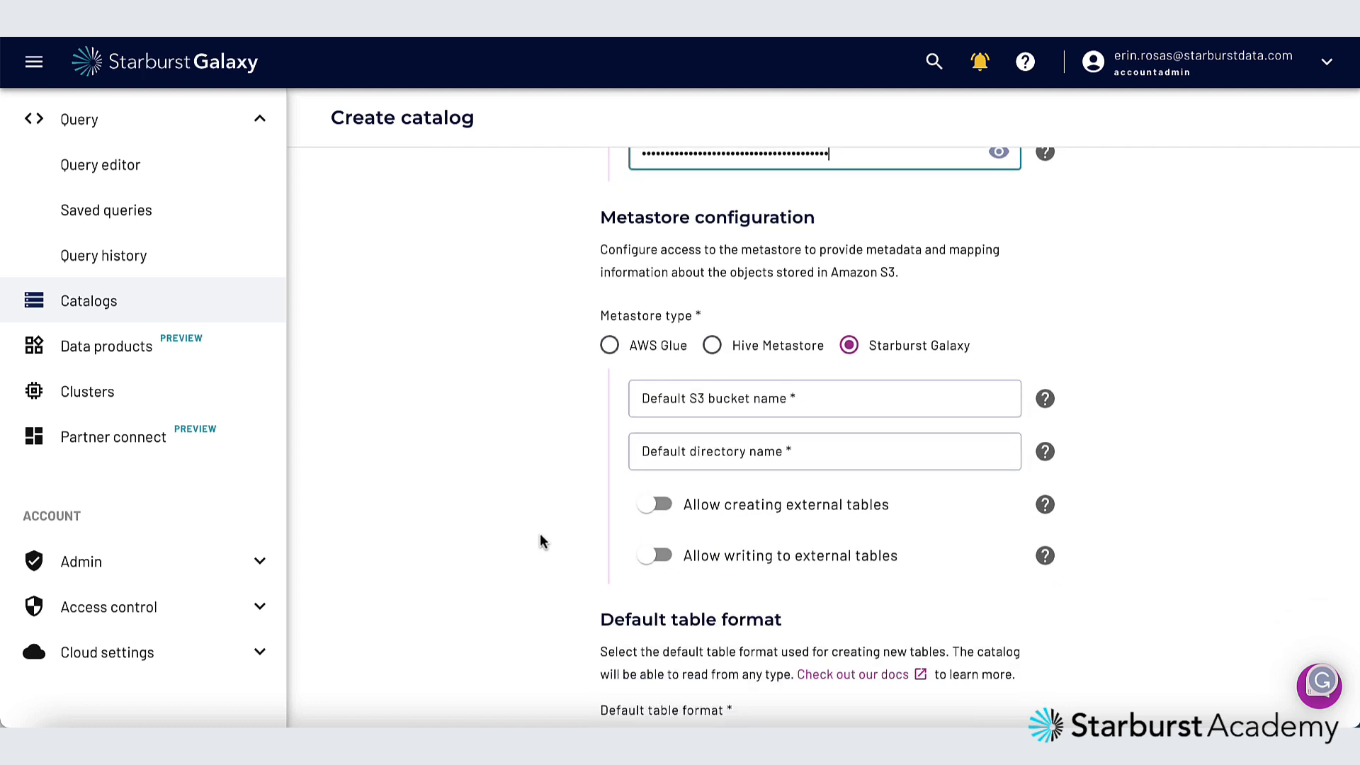
click(823, 398)
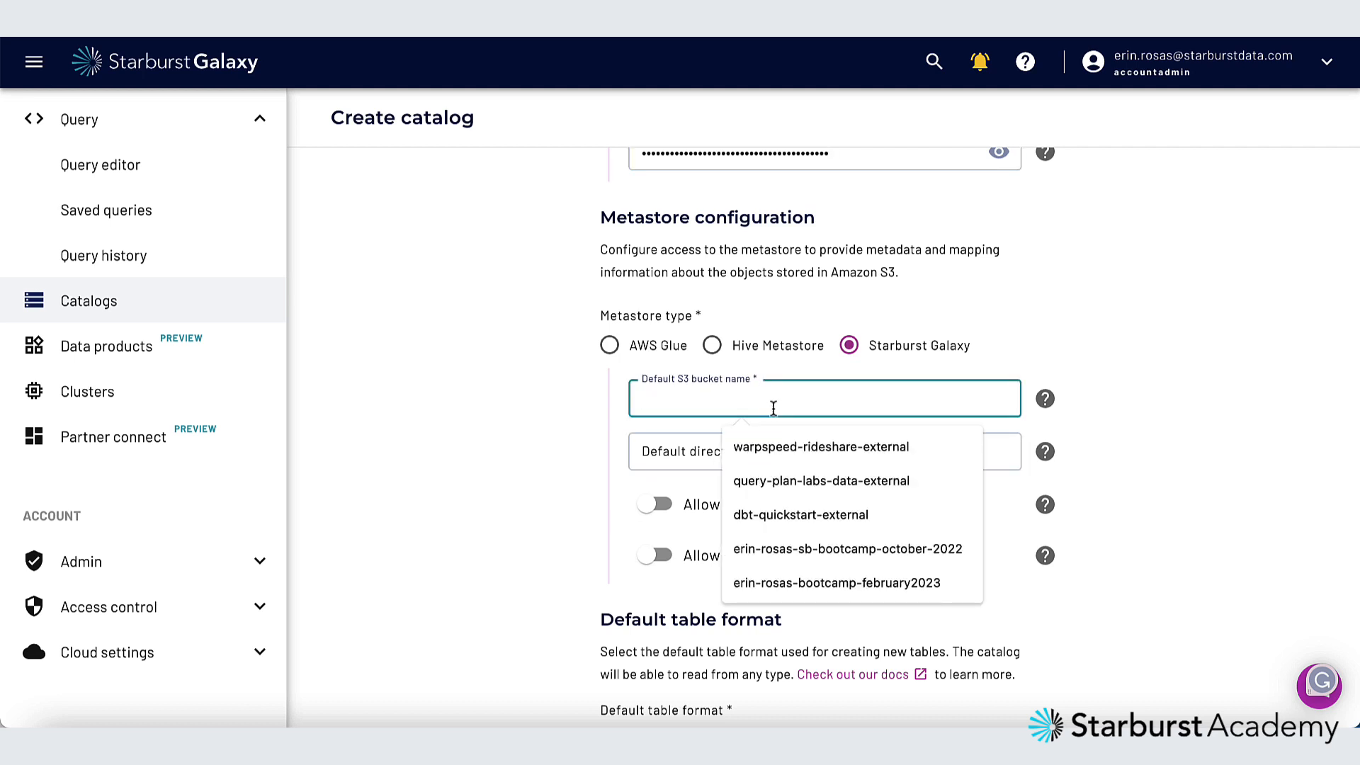
click(820, 480)
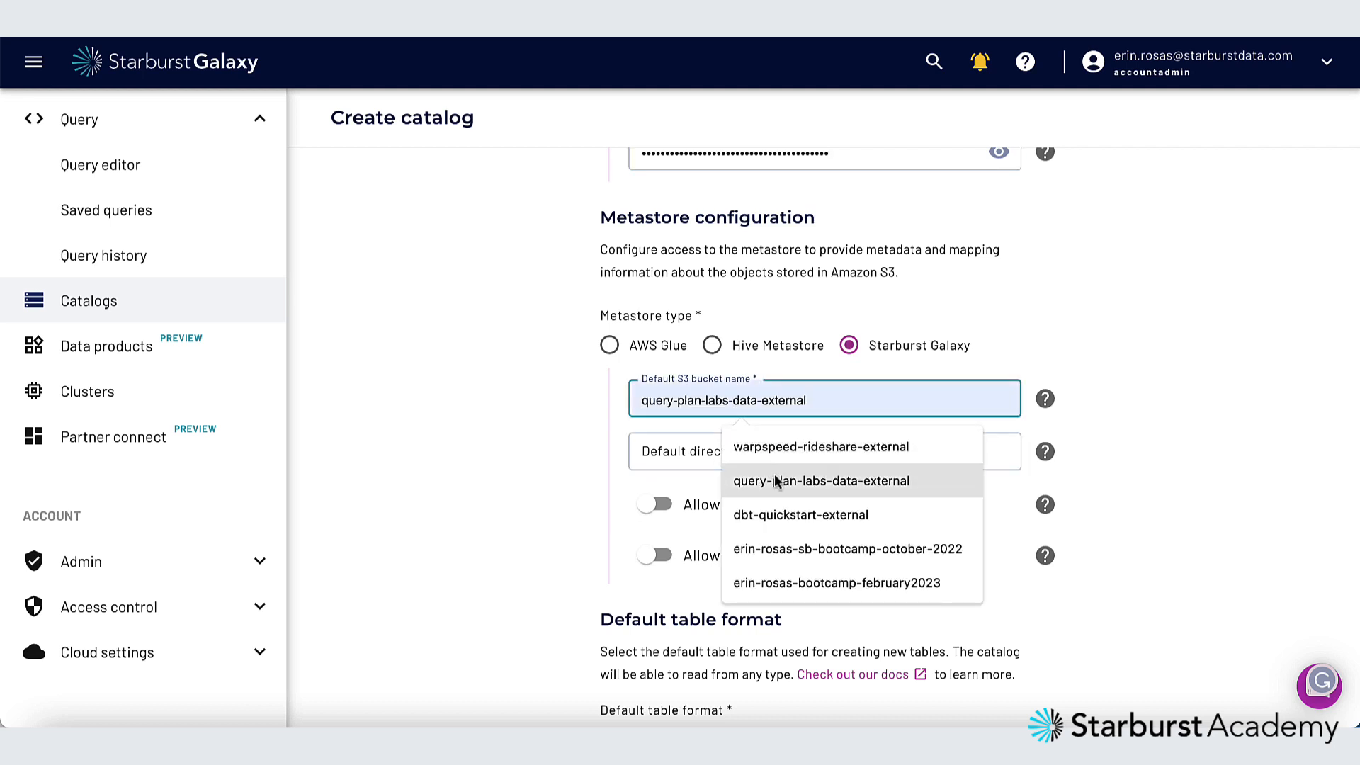
click(820, 480)
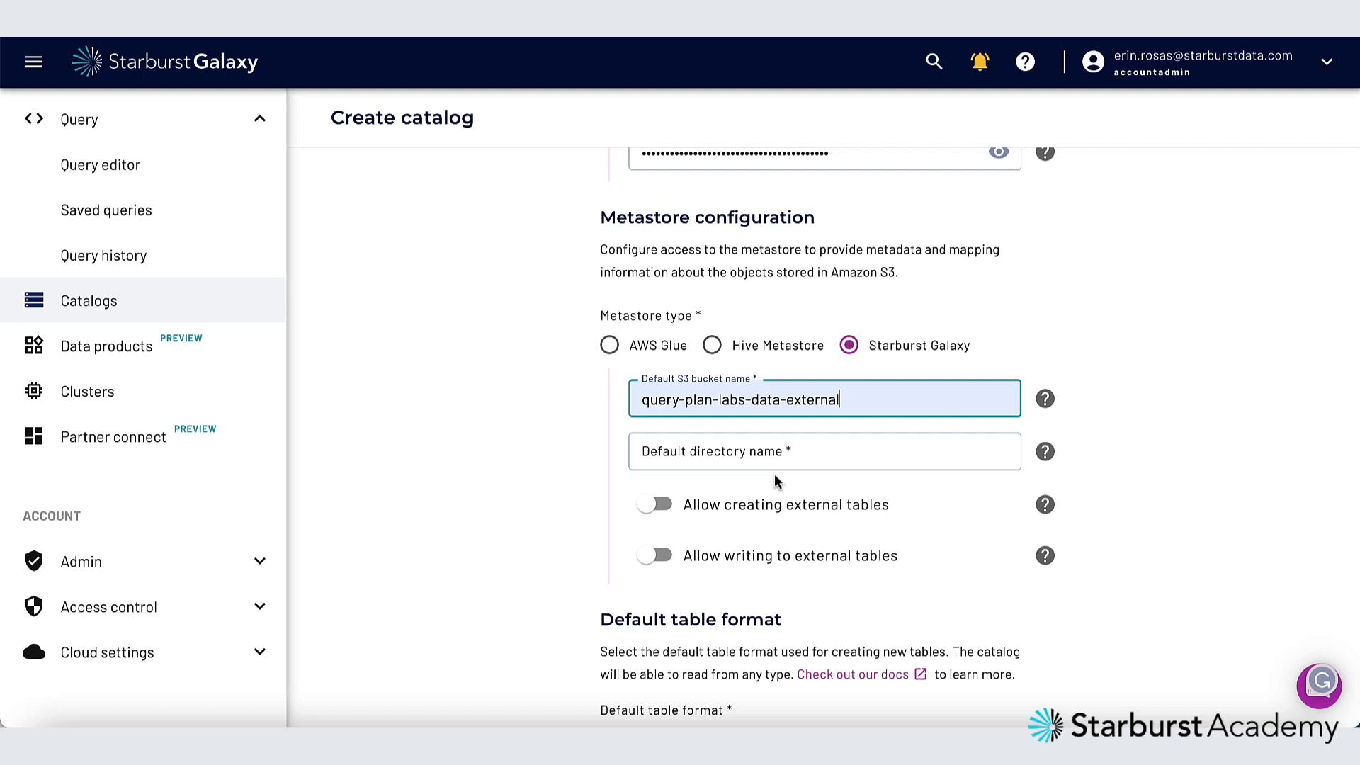
Use burst_bank as the default directory and allow creating external tables
click(821, 450)
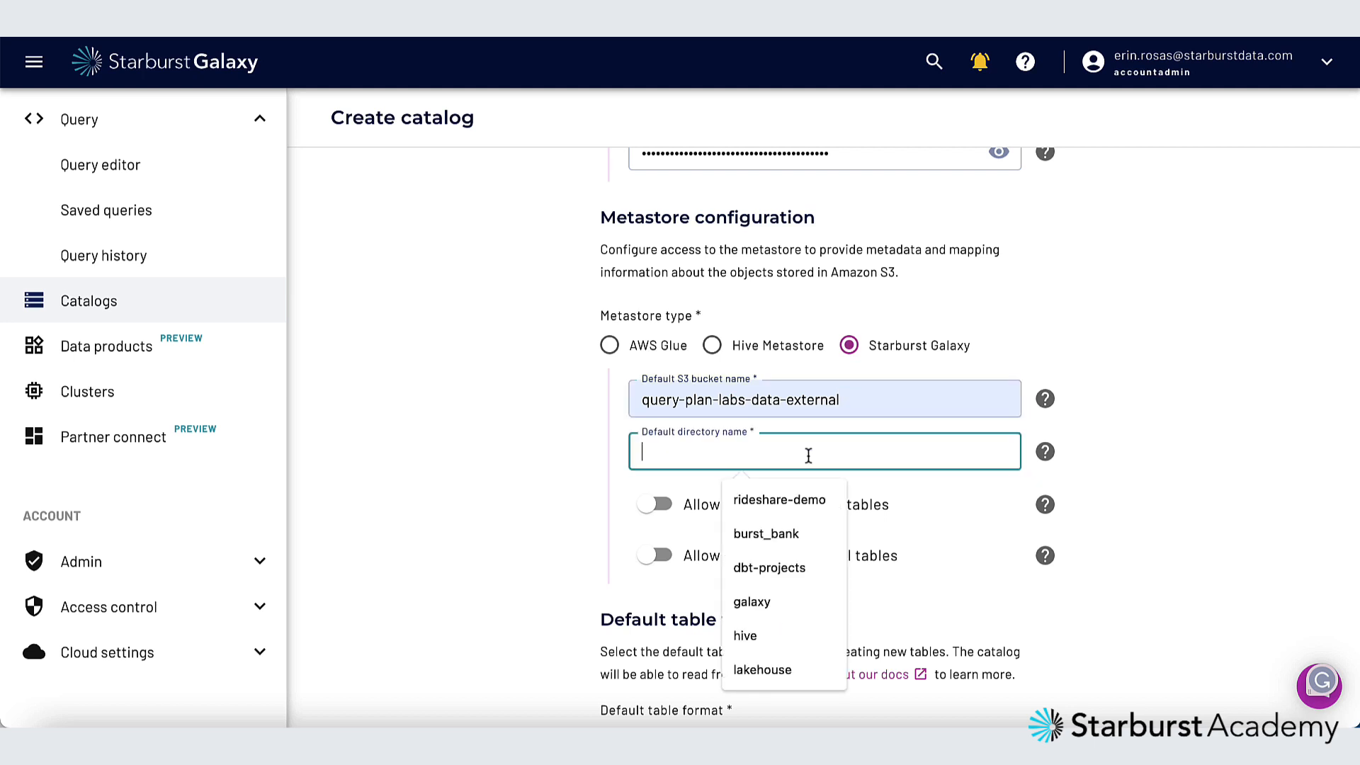
click(764, 534)
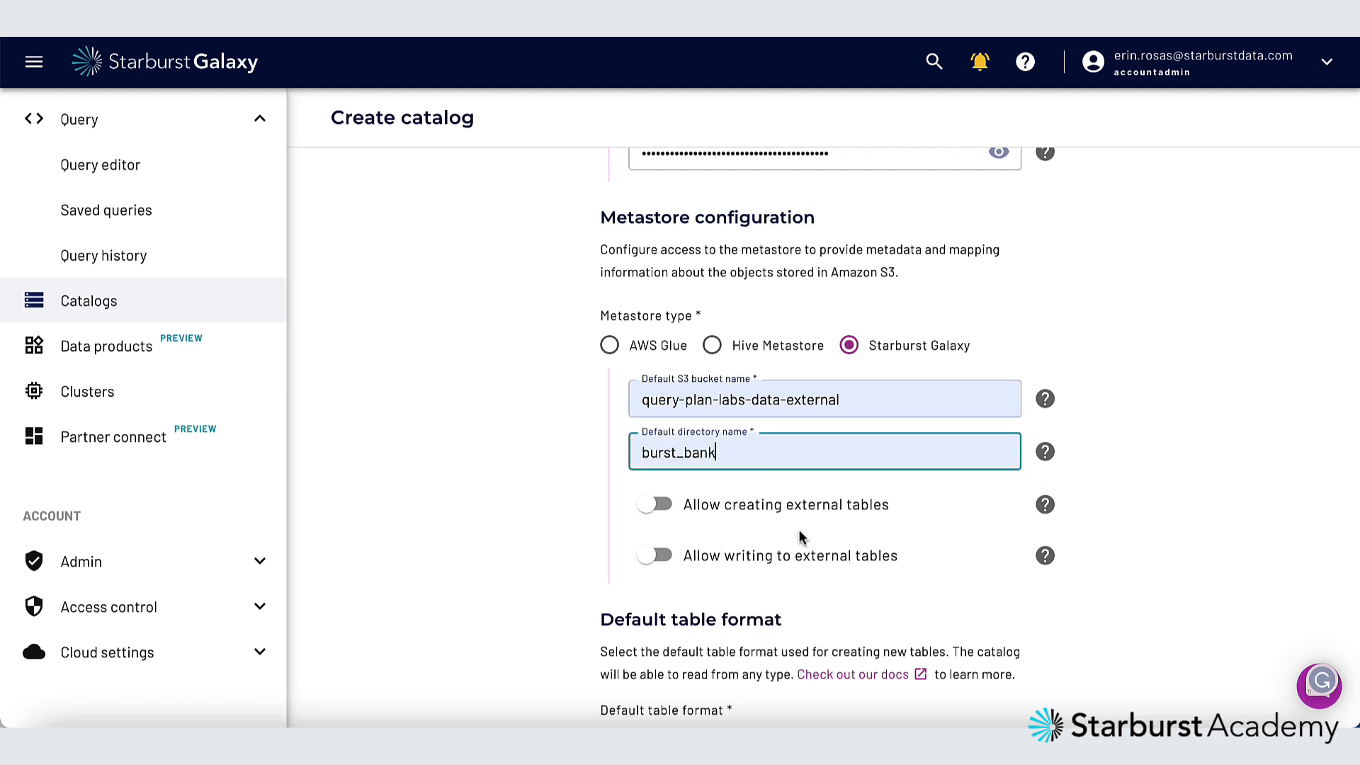
mouse_move(763, 513)
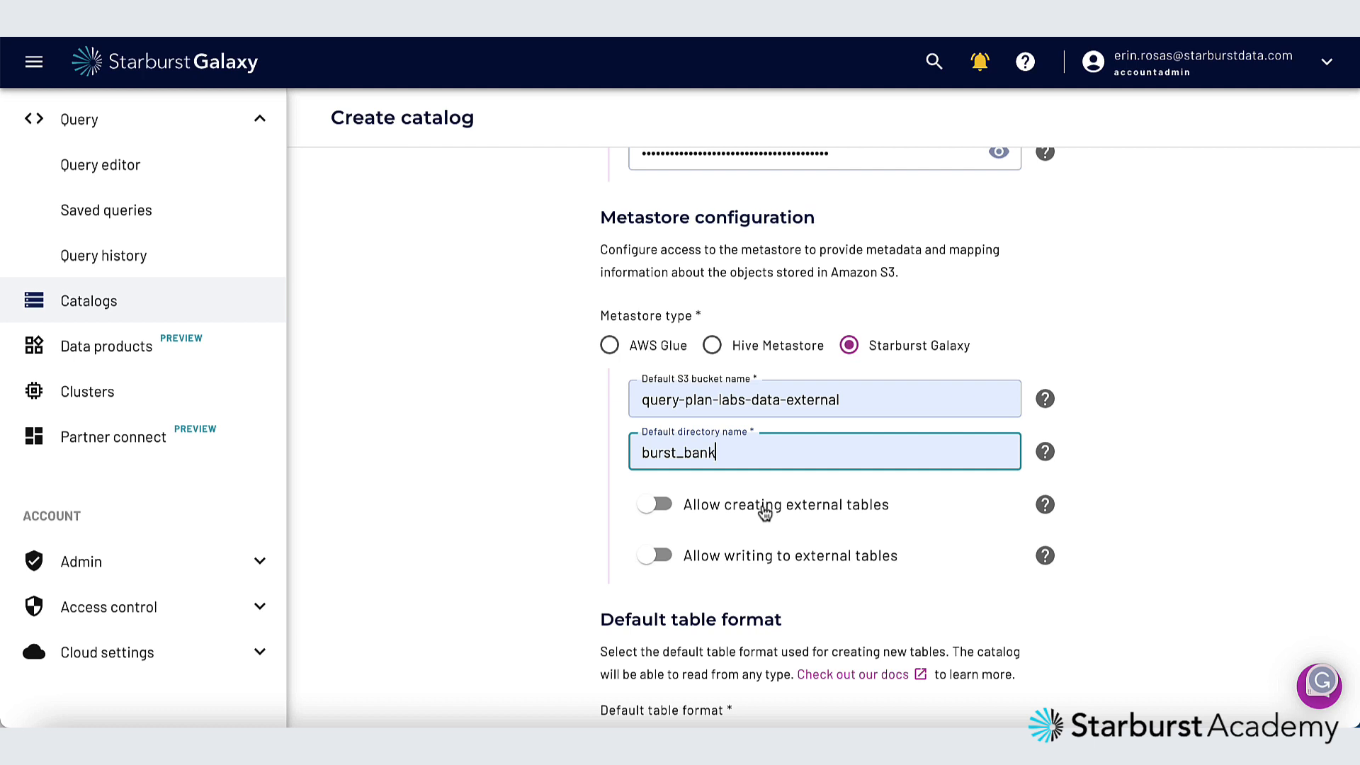
click(655, 504)
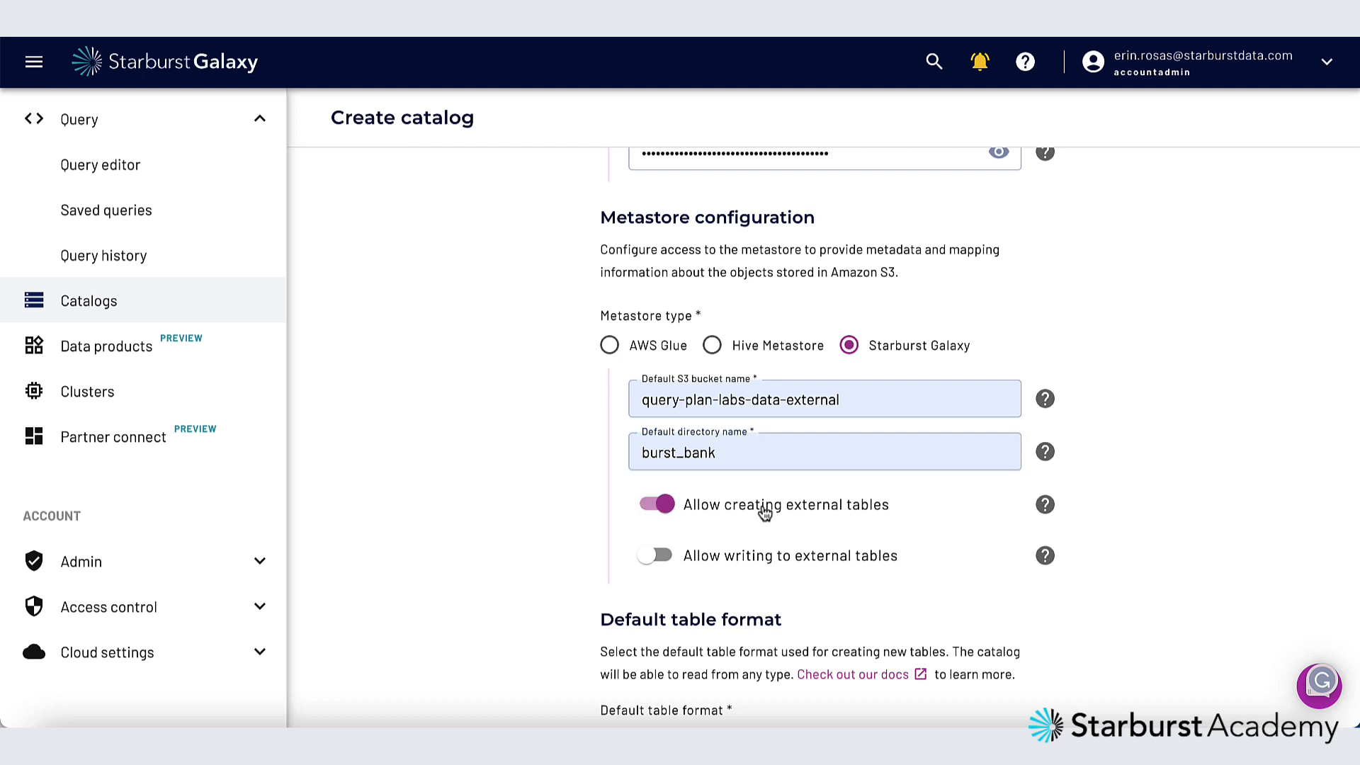
Test the catalog connection successfully, then connect the catalog
scroll(down, 3)
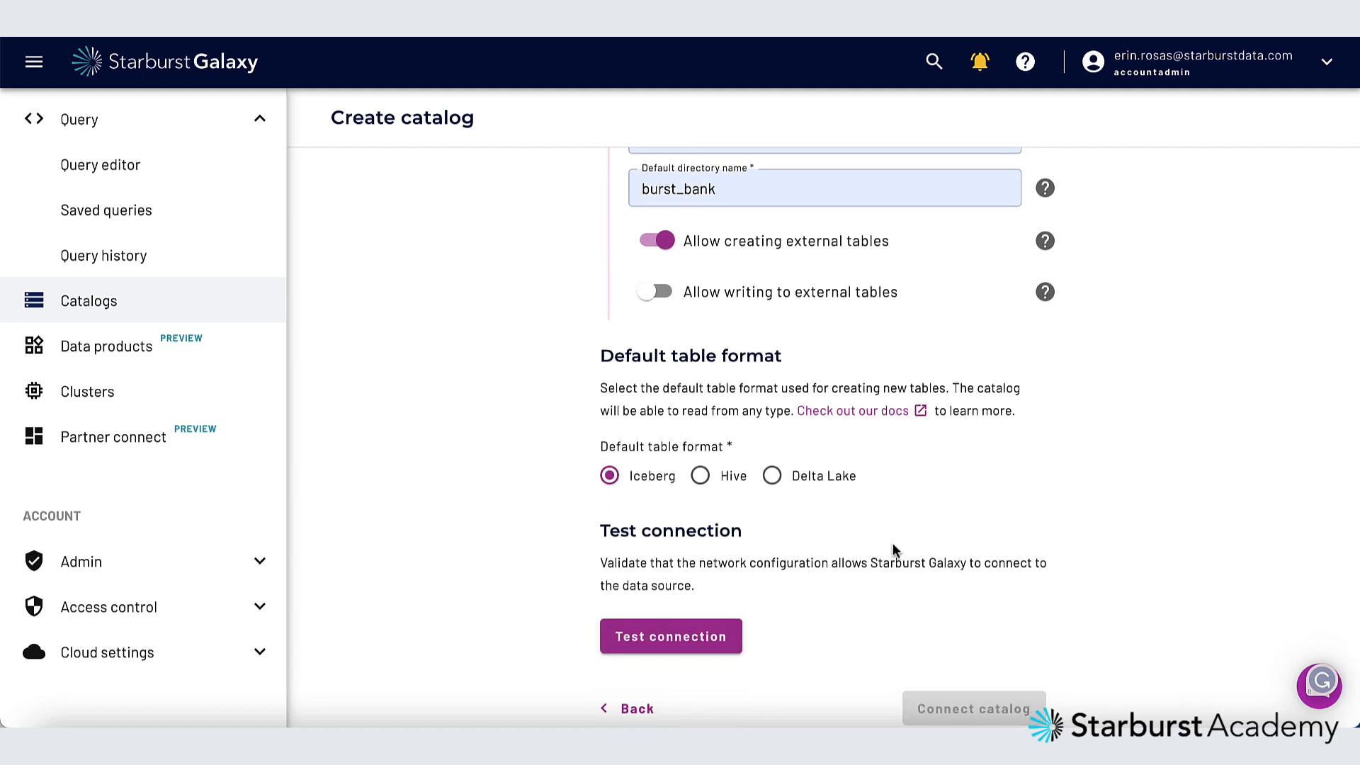
scroll(down, 3)
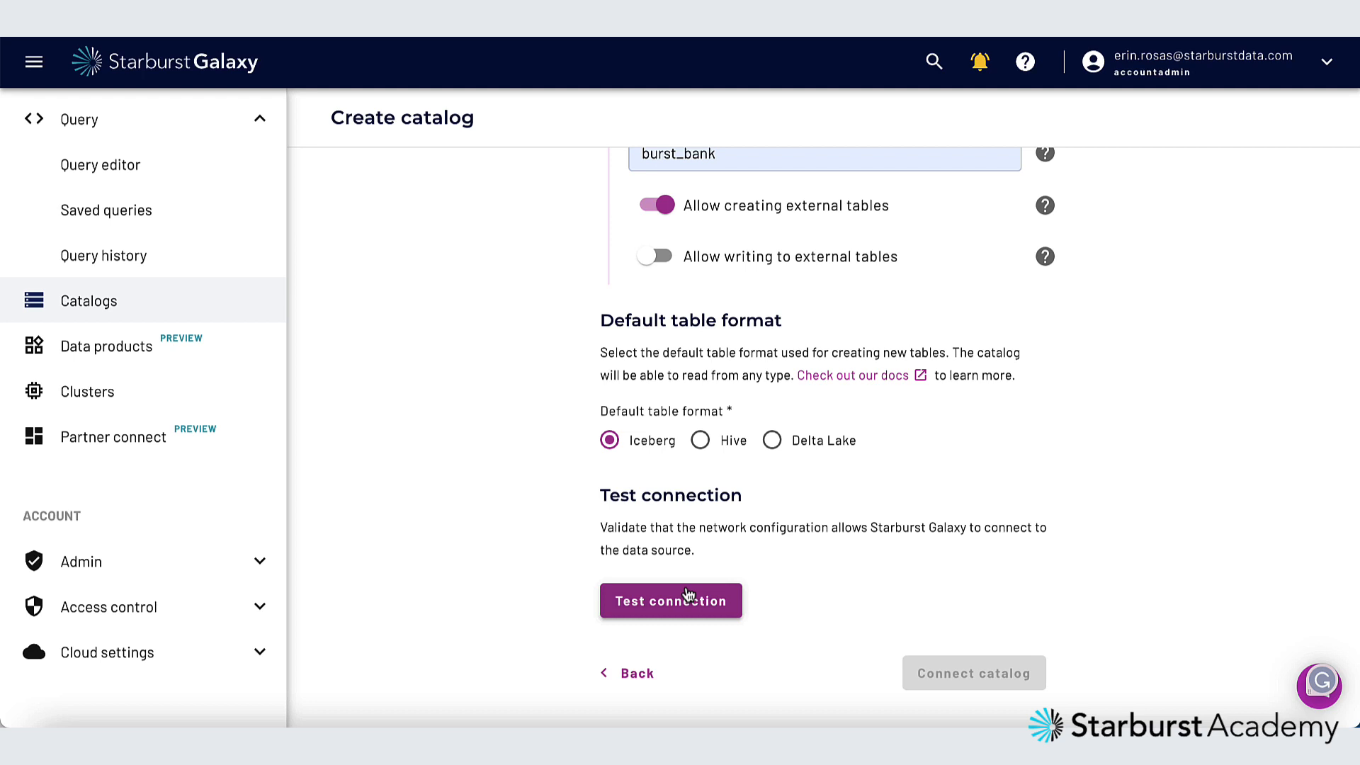
click(670, 600)
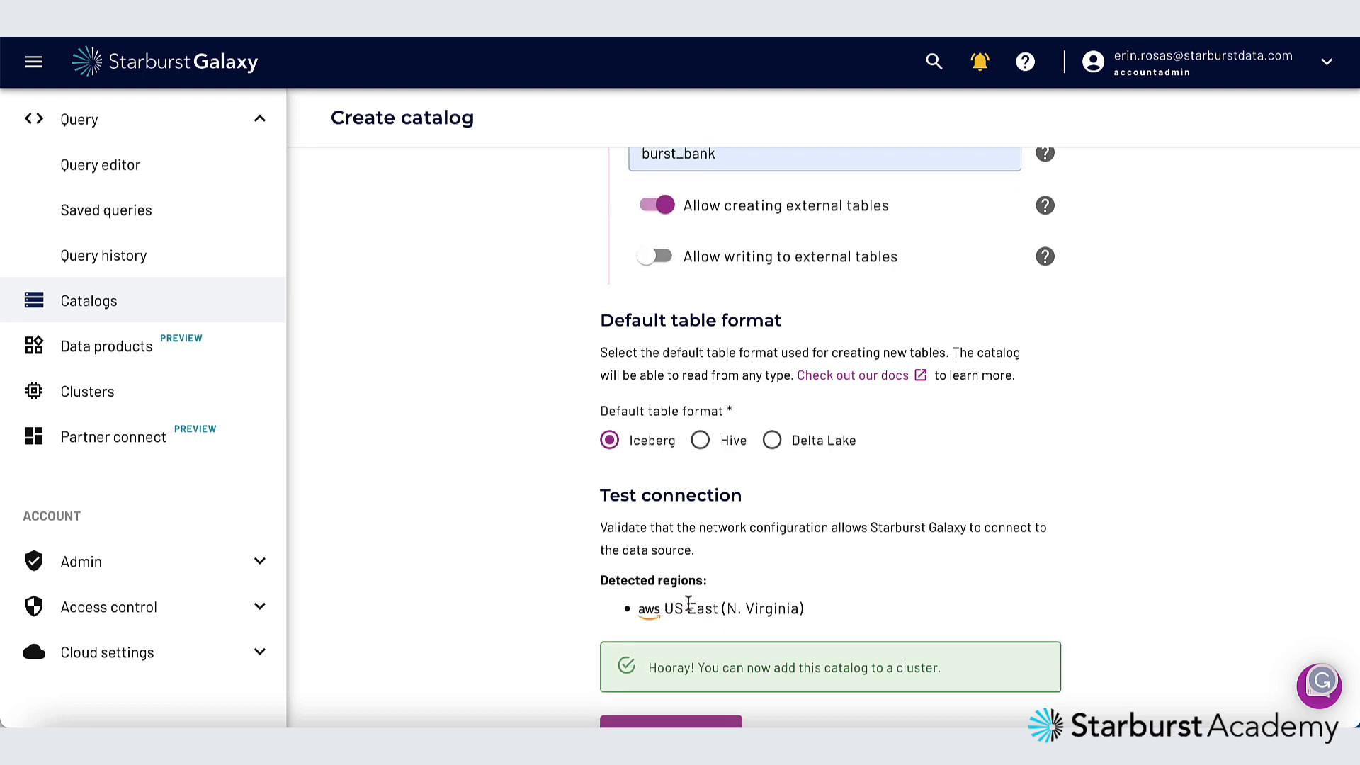
scroll(down, 3)
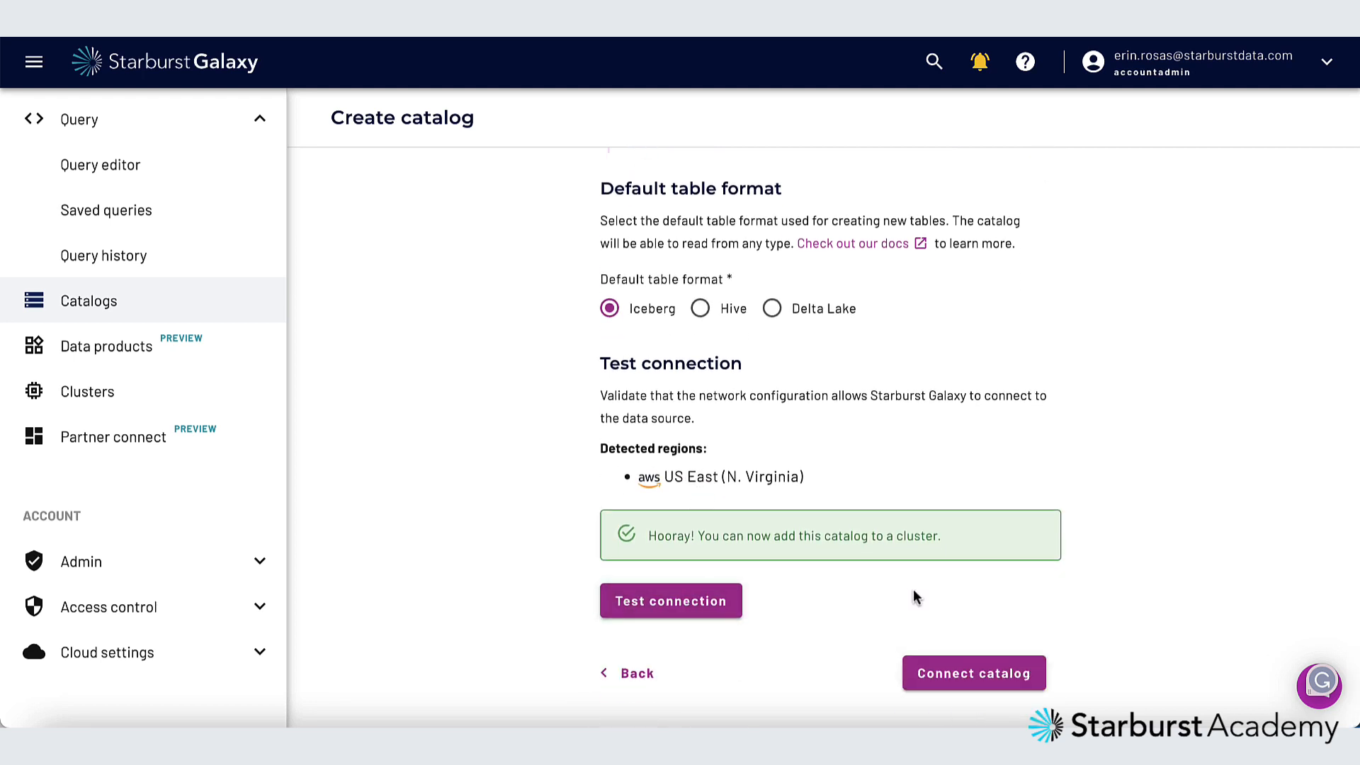
click(973, 673)
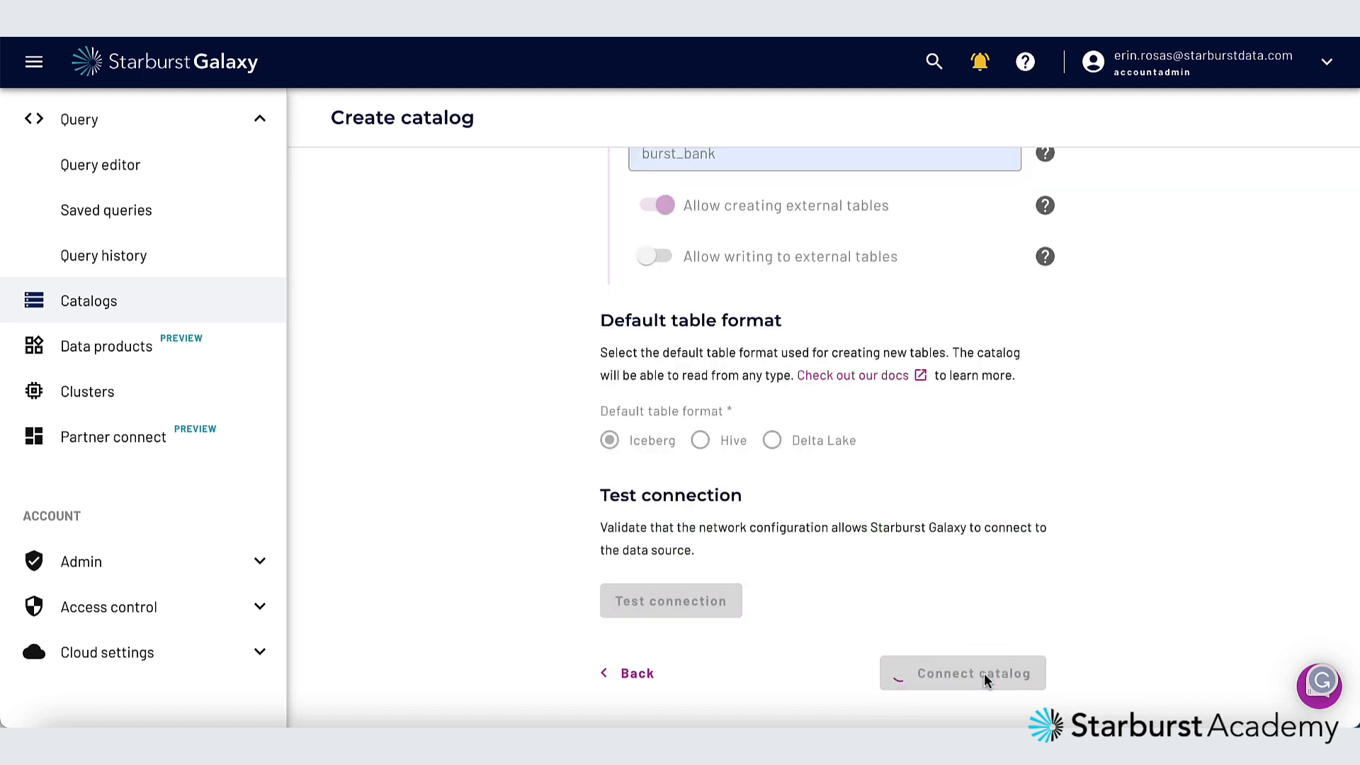
Save the access controls granting accountadmin read-write and read access
click(960, 673)
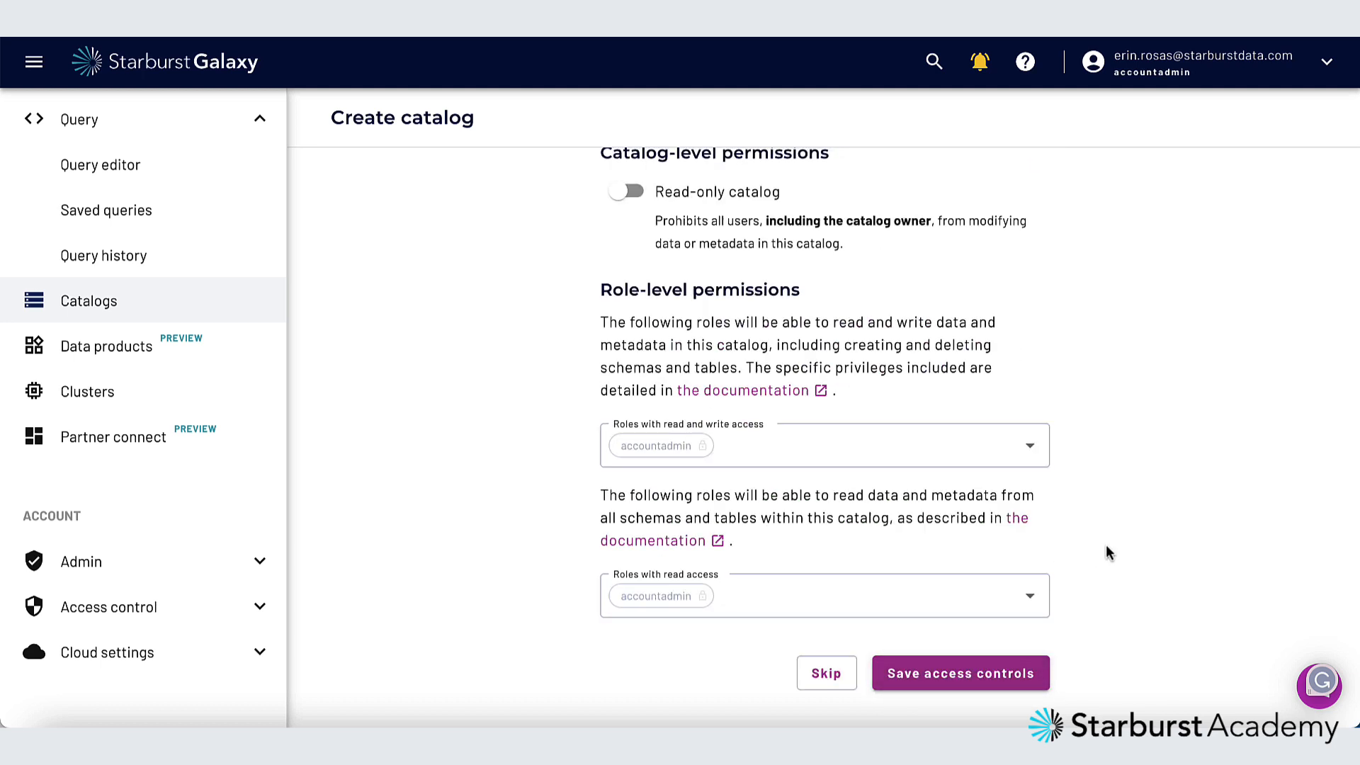
scroll(down, 3)
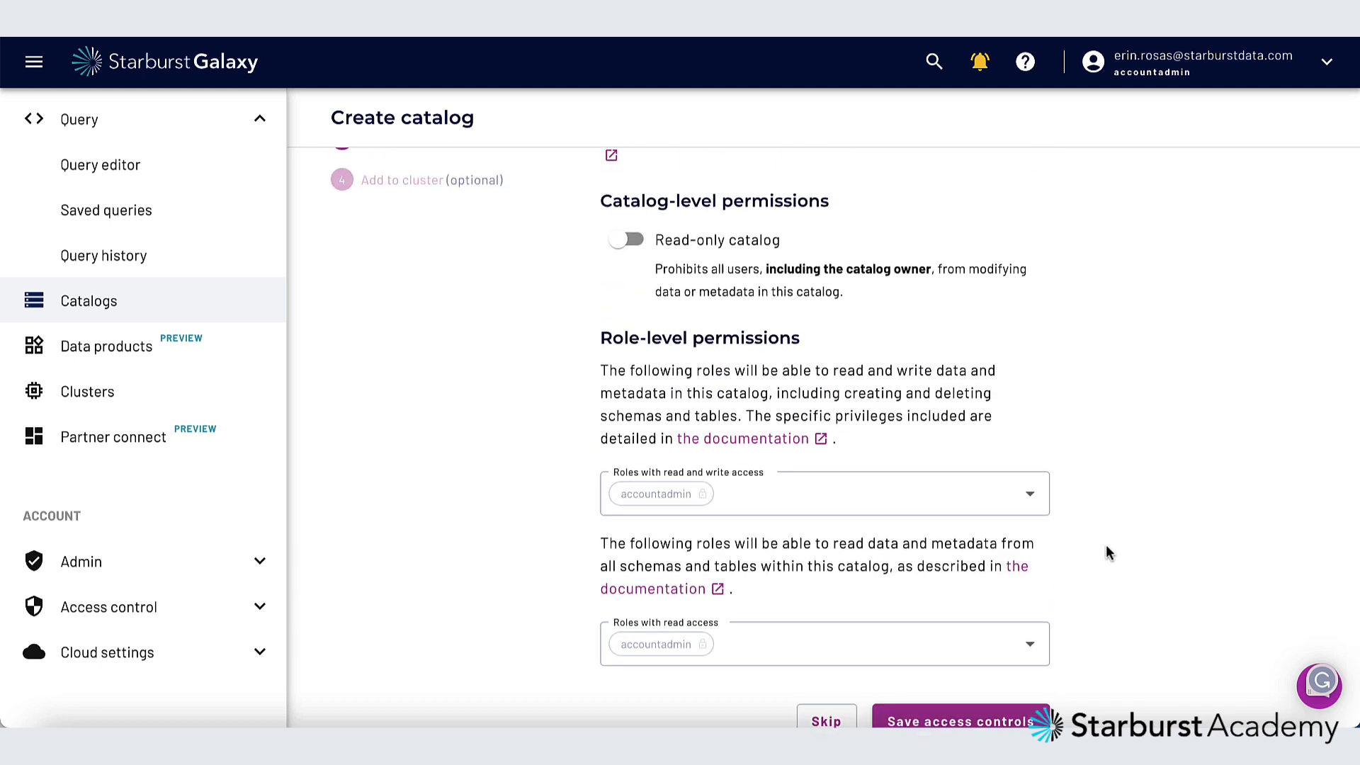
scroll(down, 3)
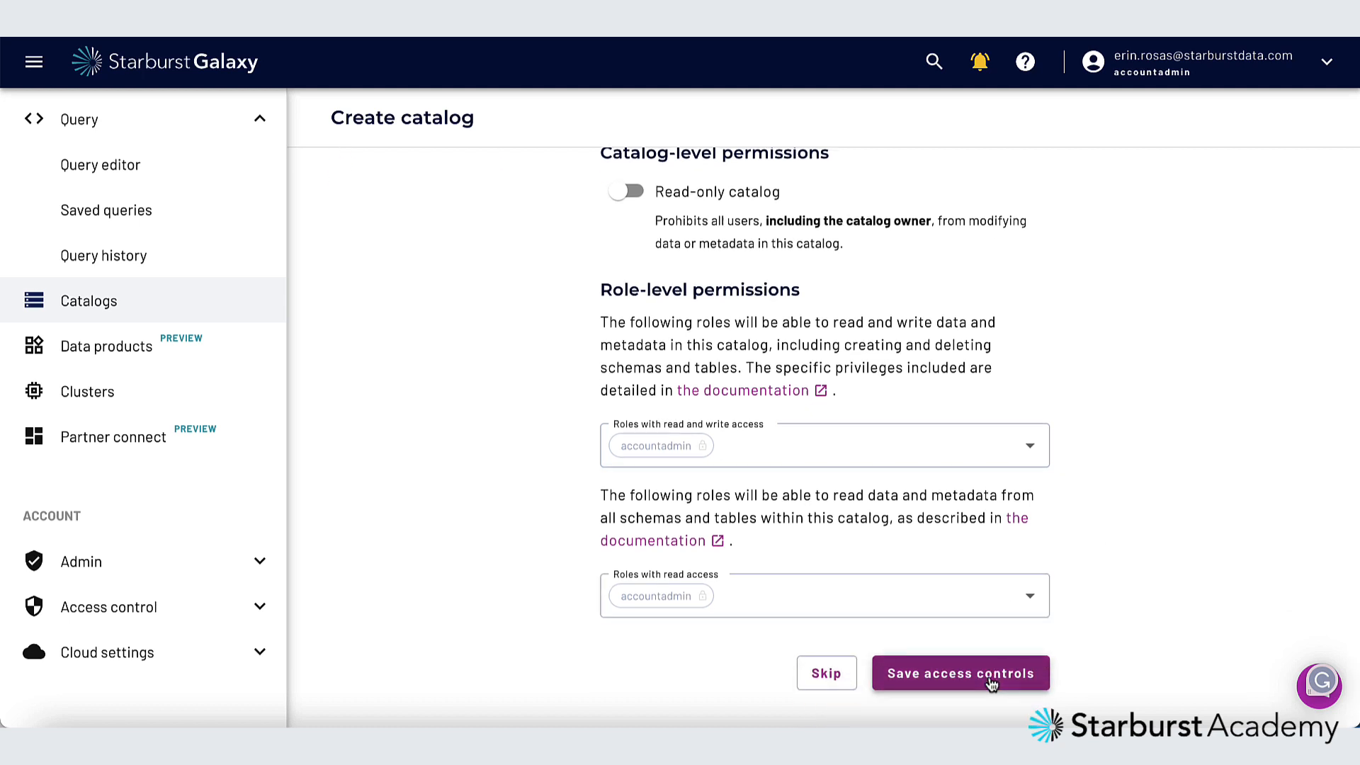
click(958, 672)
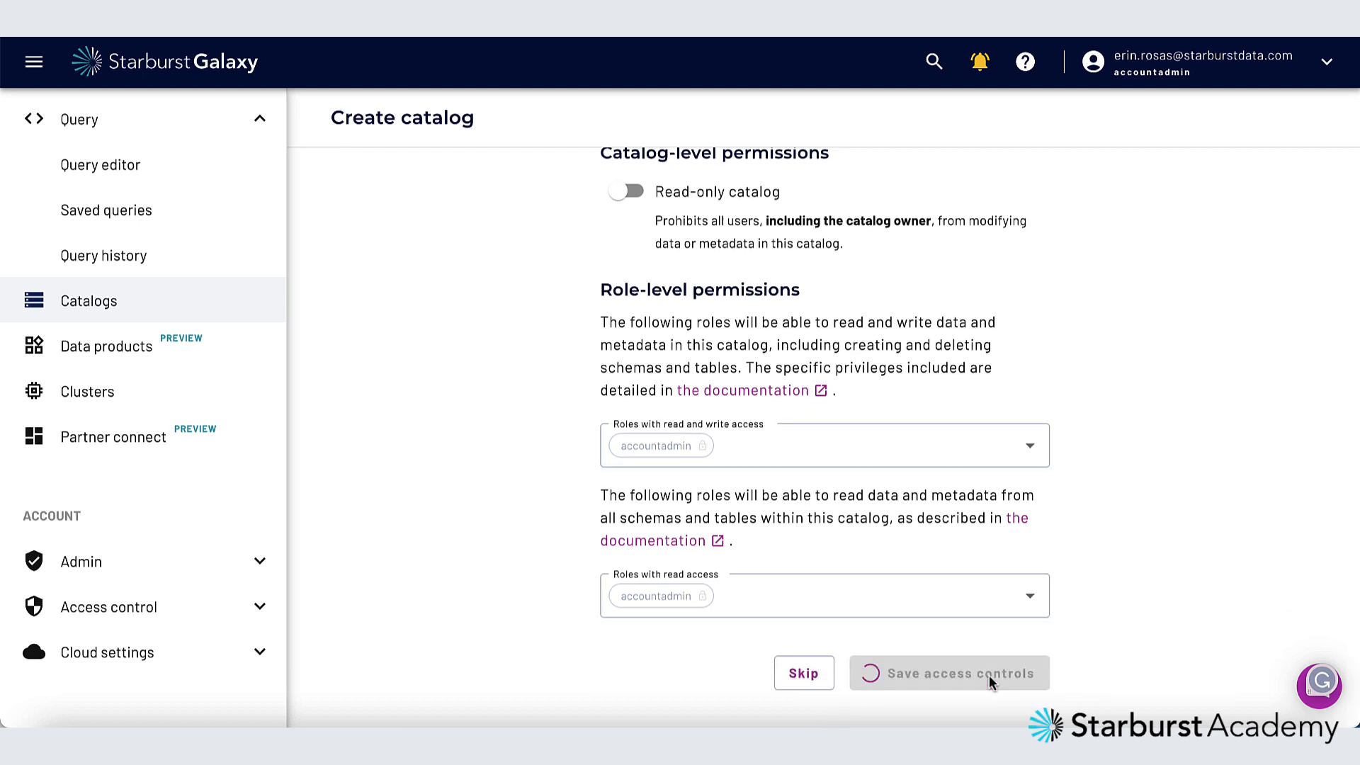
Attach the schema_discovery catalog to the aws-us-east-1-free cluster
click(947, 673)
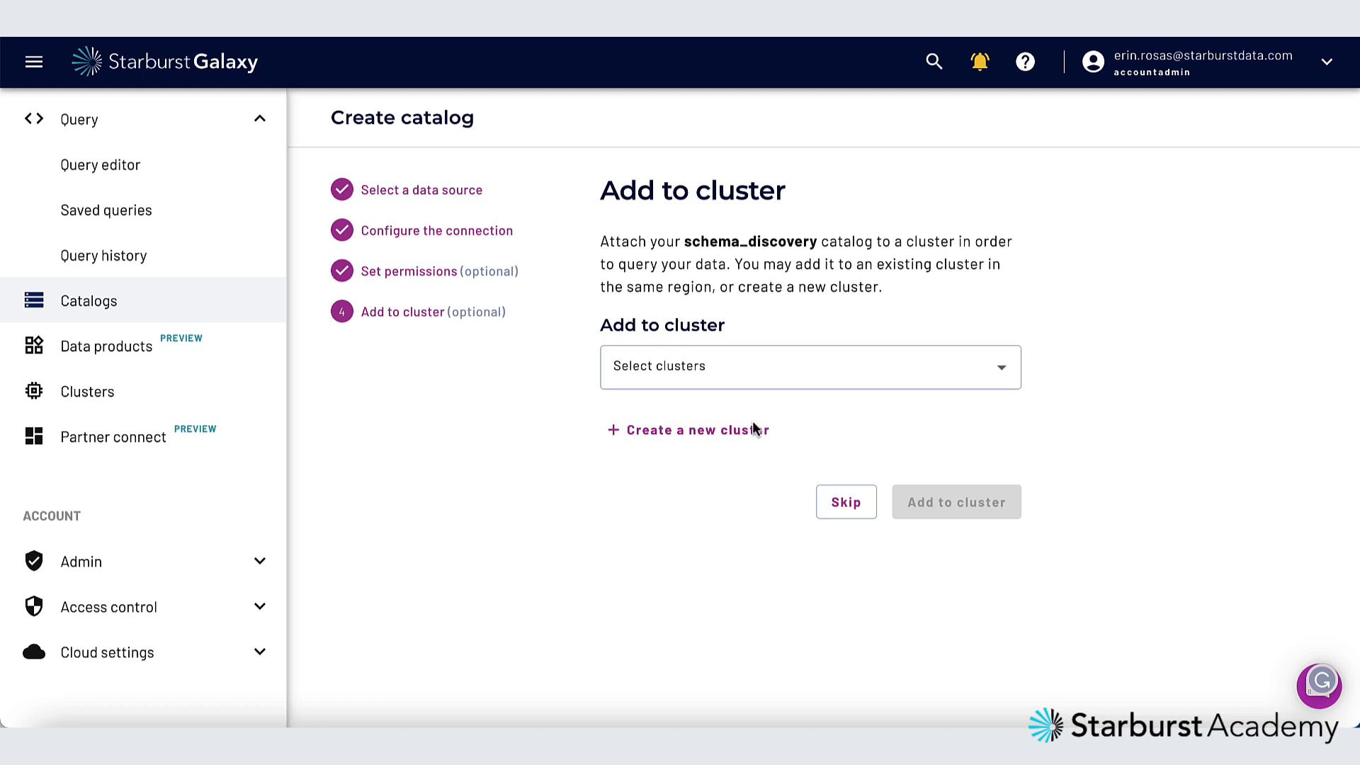
click(808, 366)
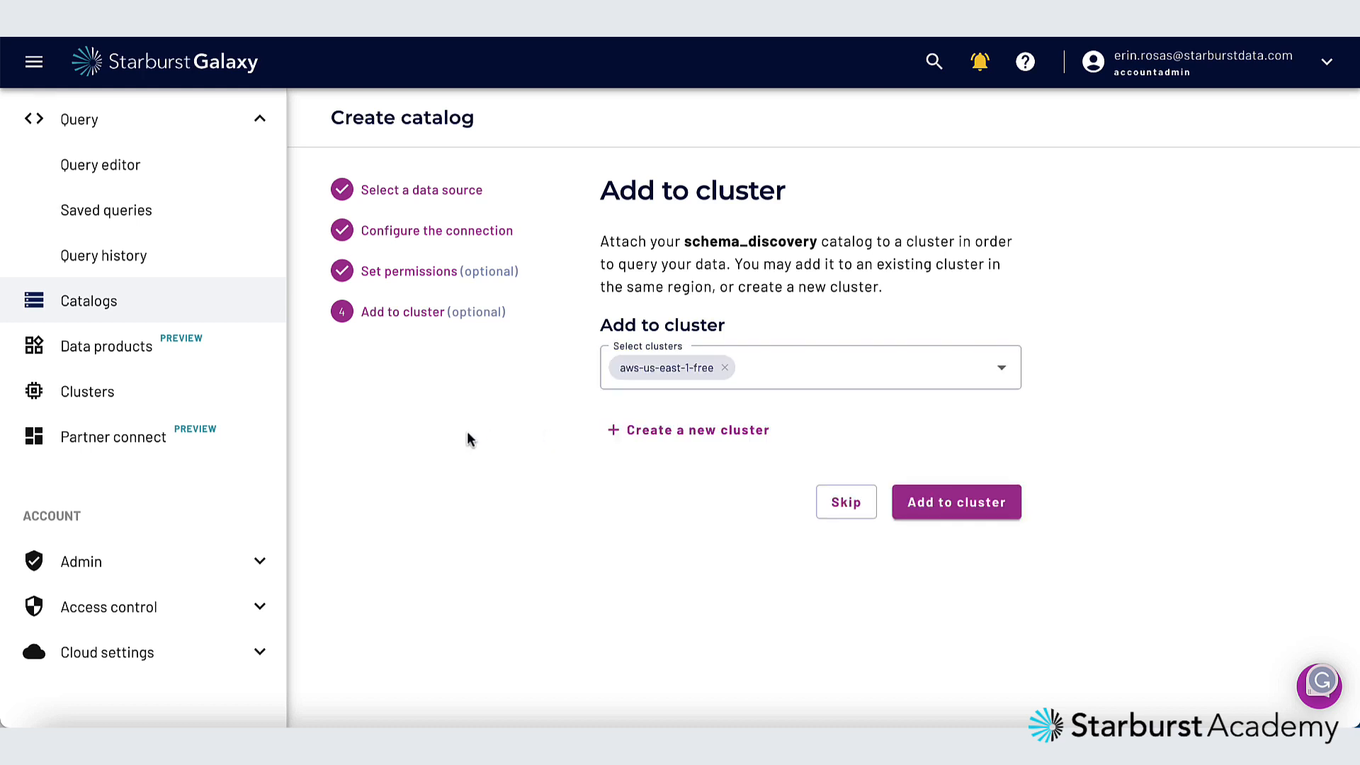
click(955, 501)
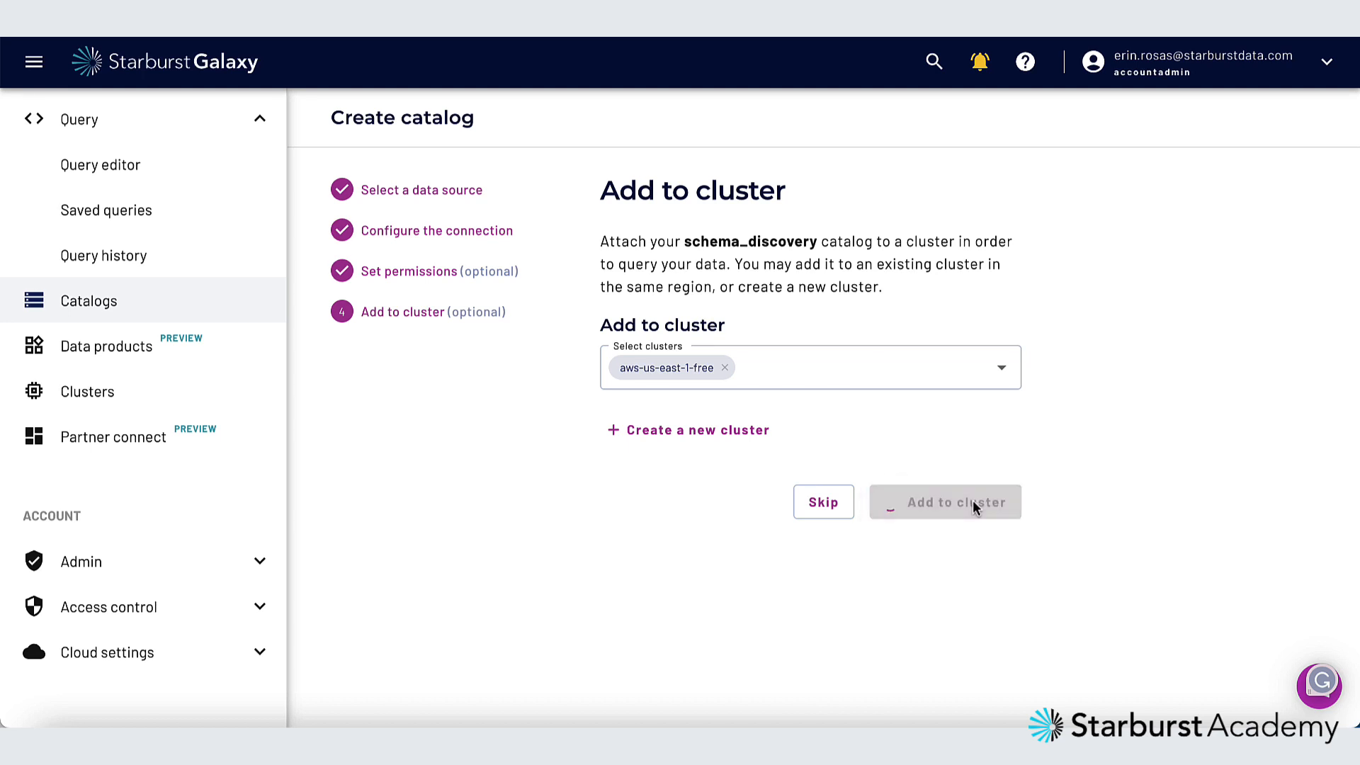
click(945, 501)
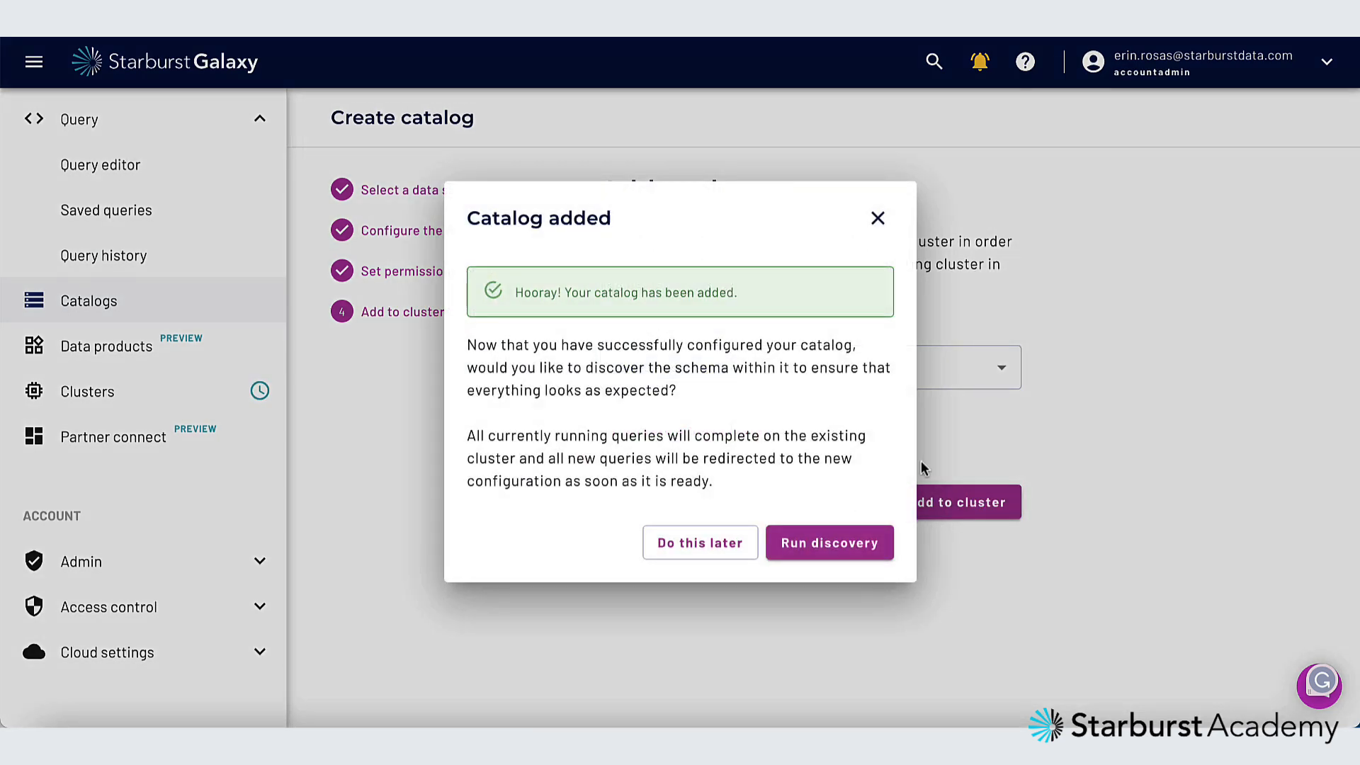
mouse_move(839, 428)
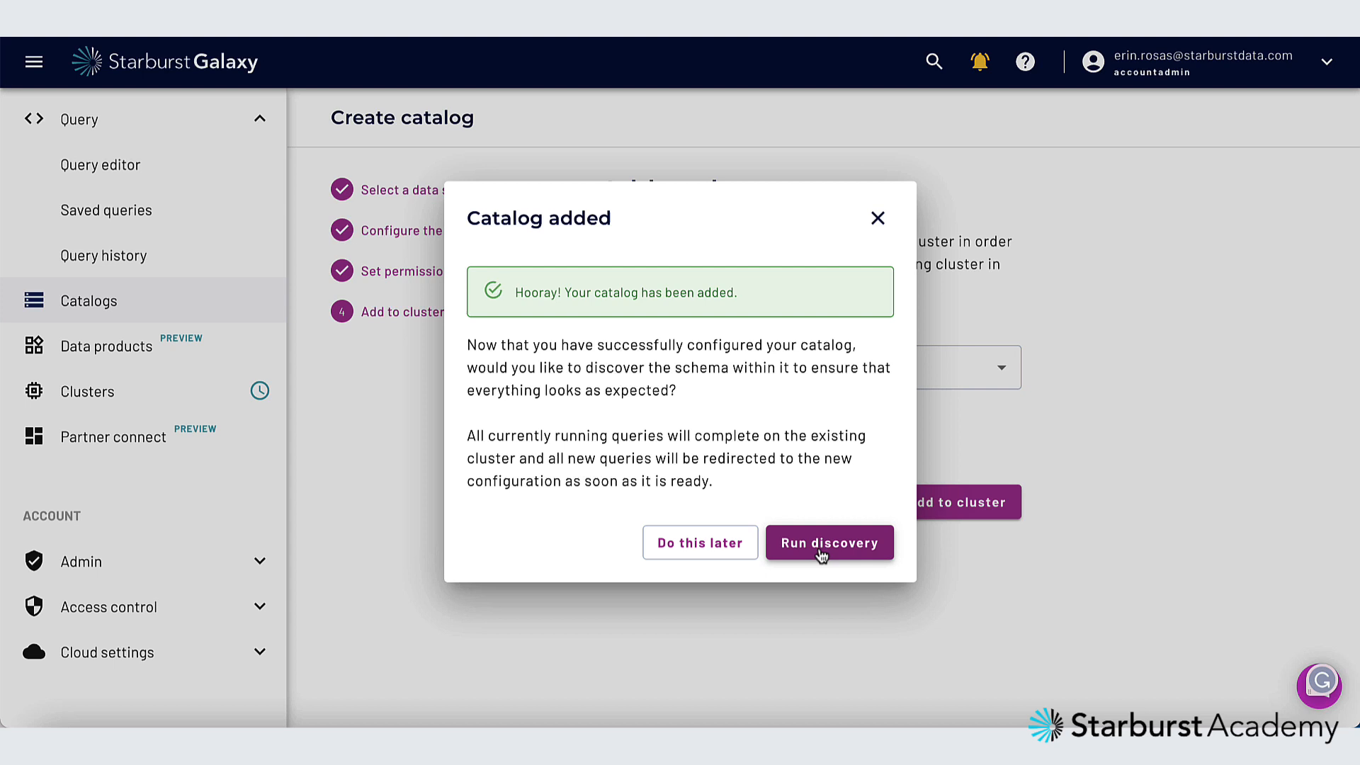
Go to the schema_discovery catalog's Schema discovery page from the Catalog added dialog
click(827, 542)
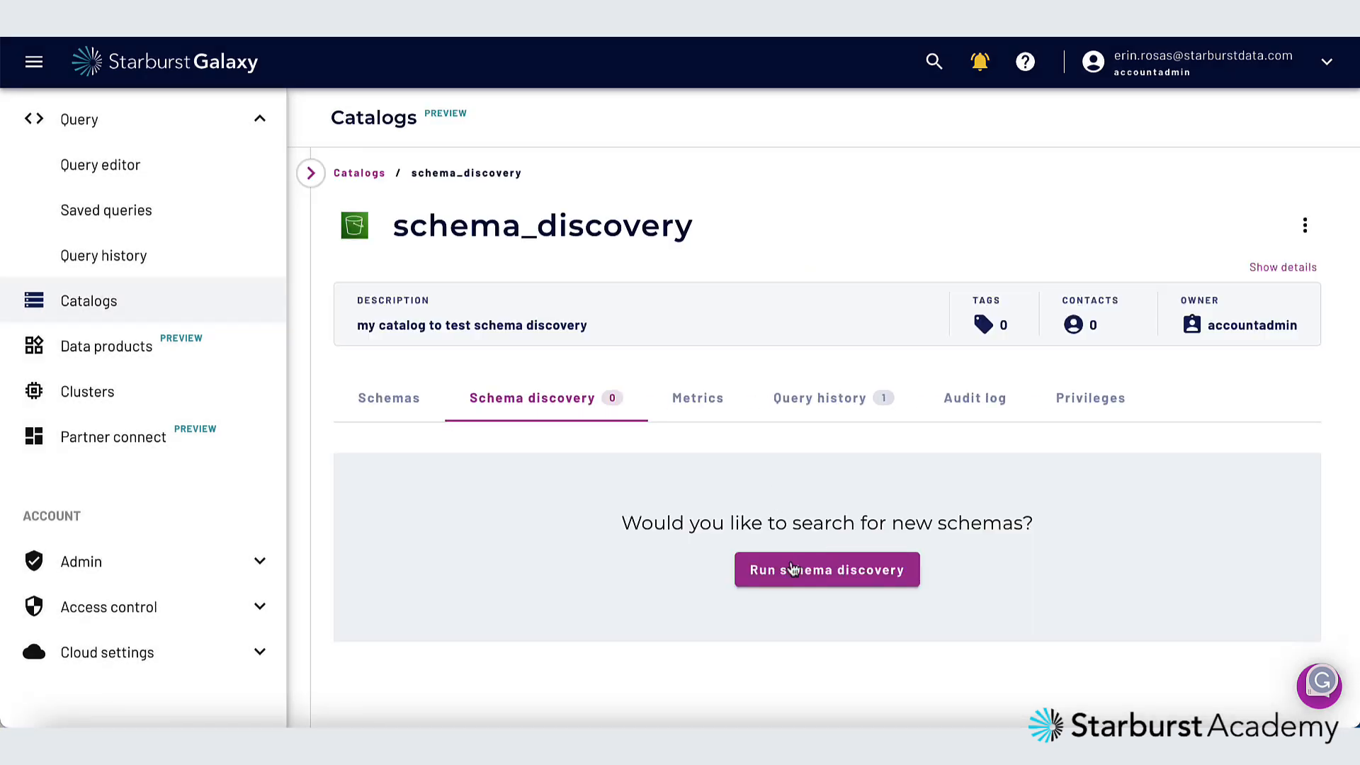
Run a schema discovery on the burst_bank S3 location with default schema burst_bank
click(826, 569)
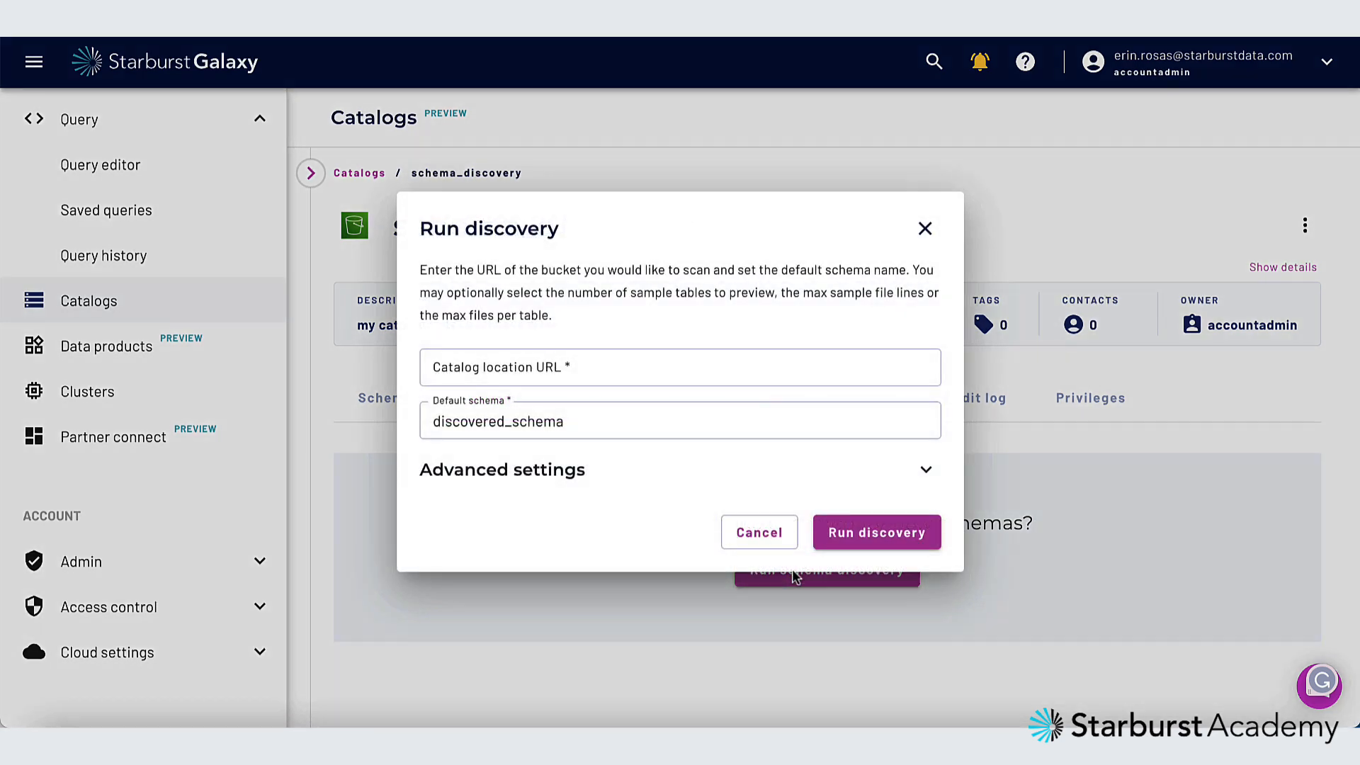
click(678, 365)
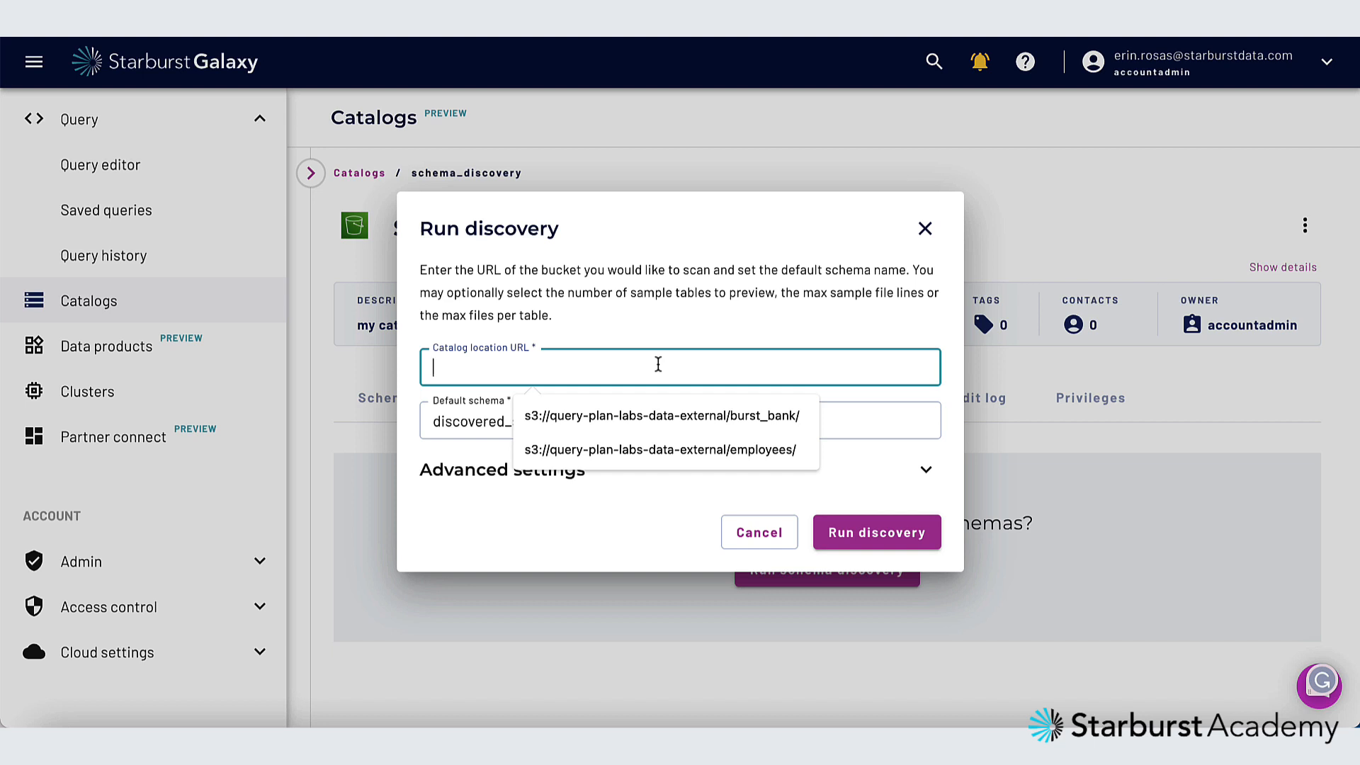
click(661, 415)
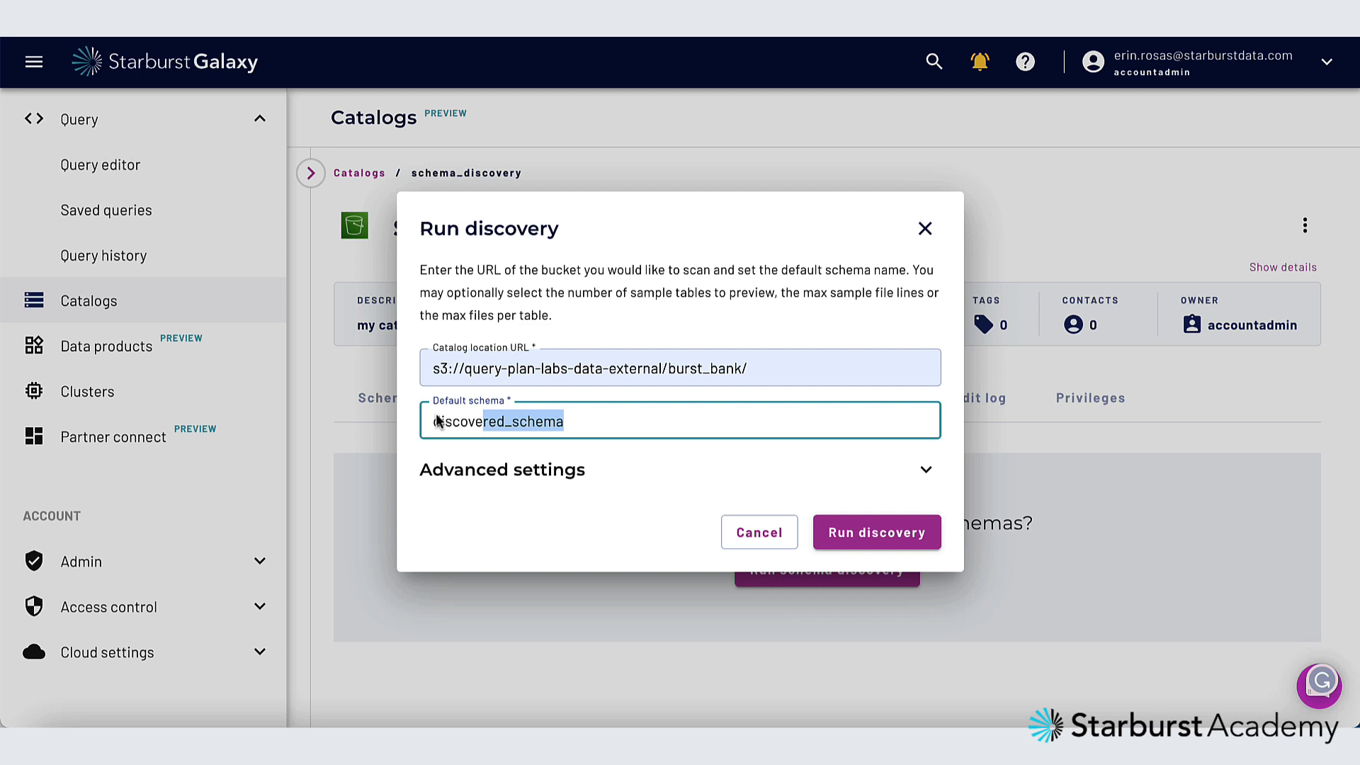
text(burst)
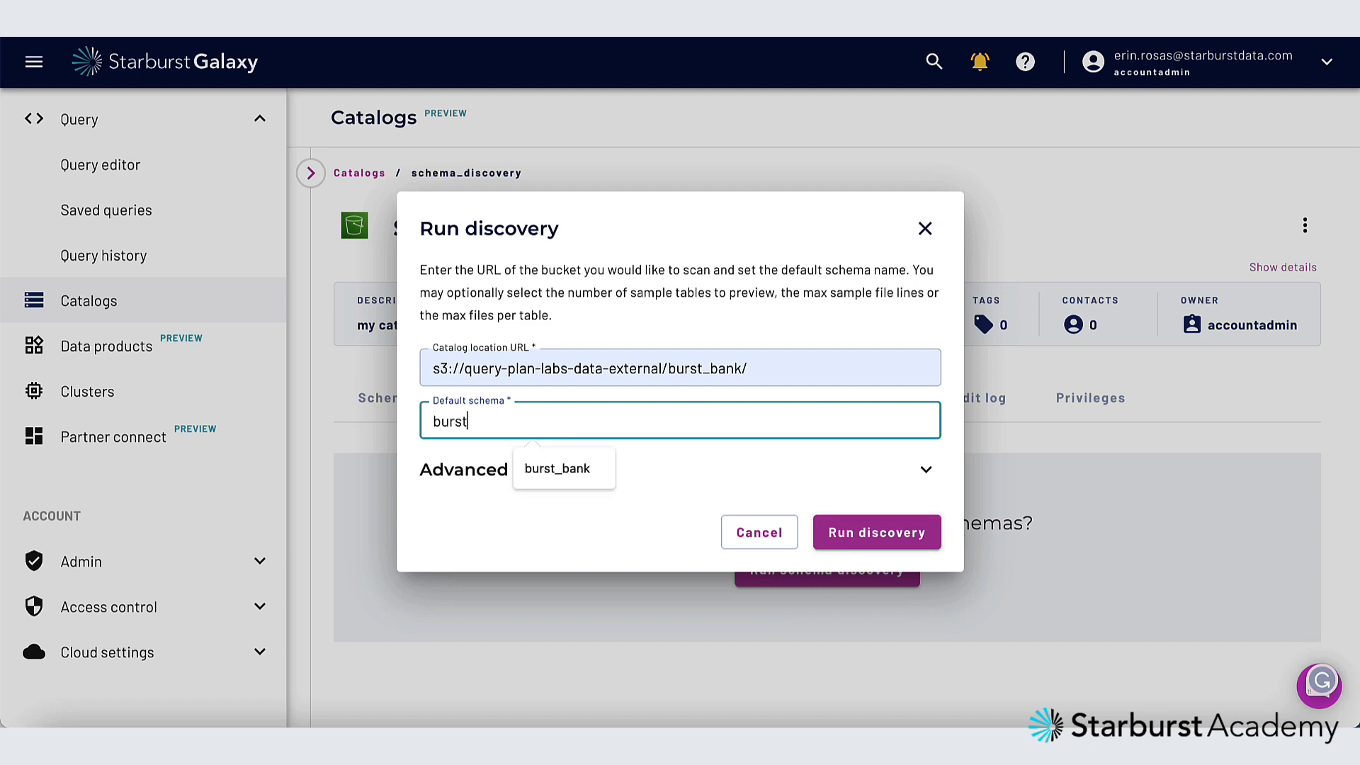
click(563, 469)
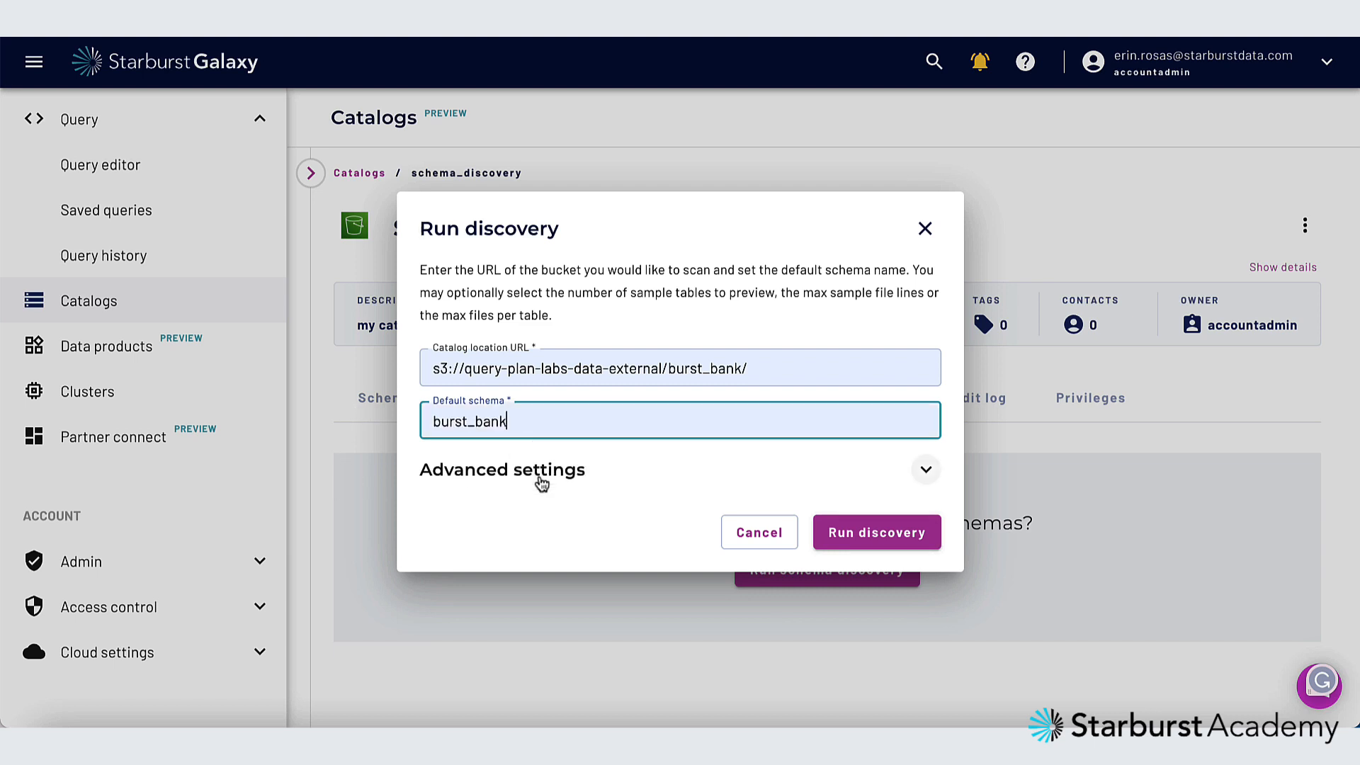
click(875, 531)
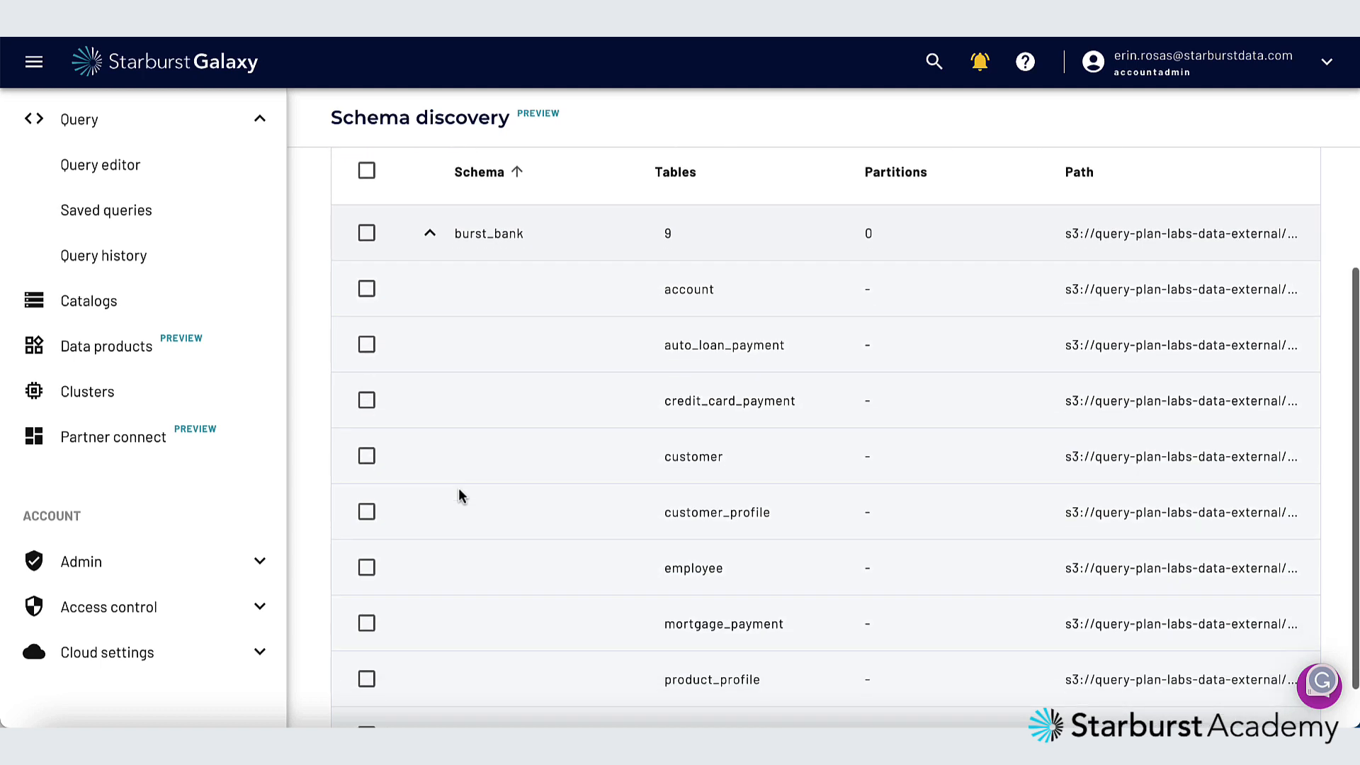
Select all nine discovered burst_bank tables and create them all
scroll(down, 3)
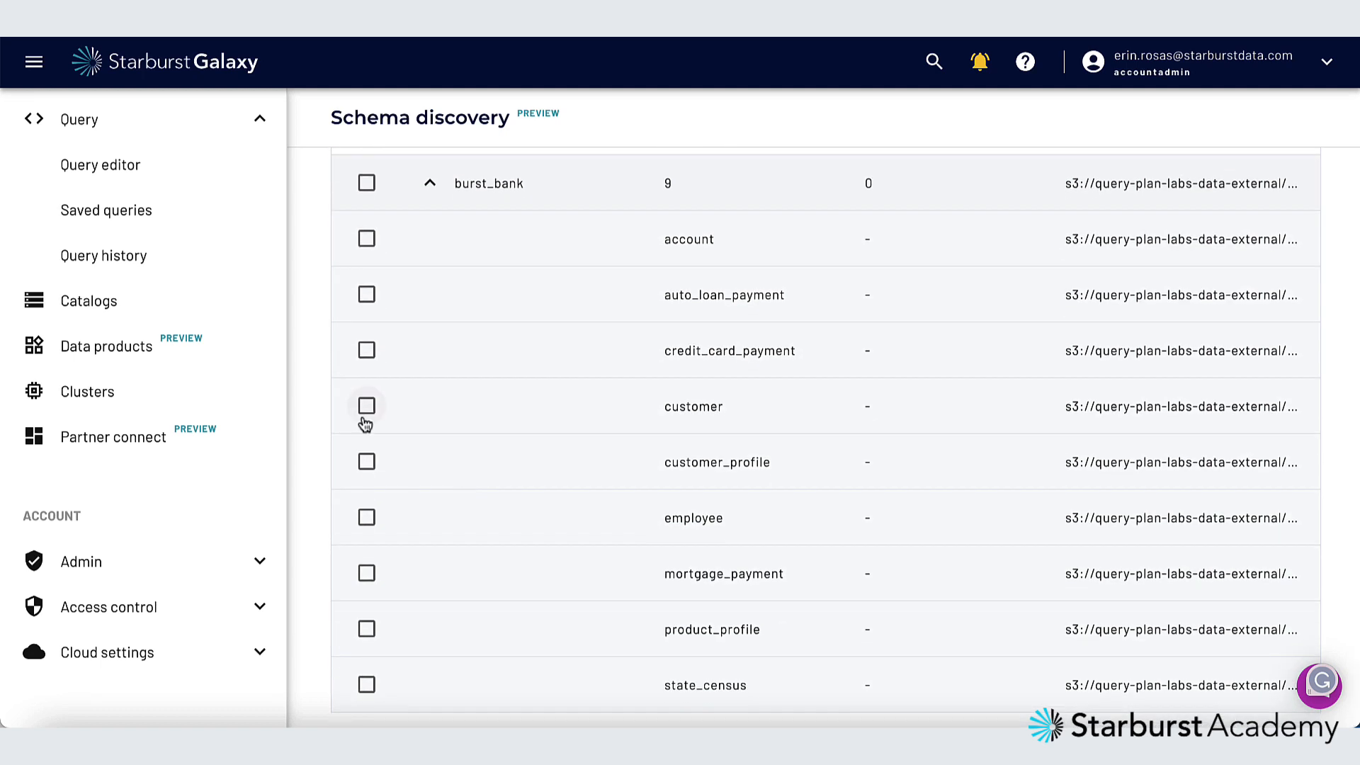
mouse_move(460, 413)
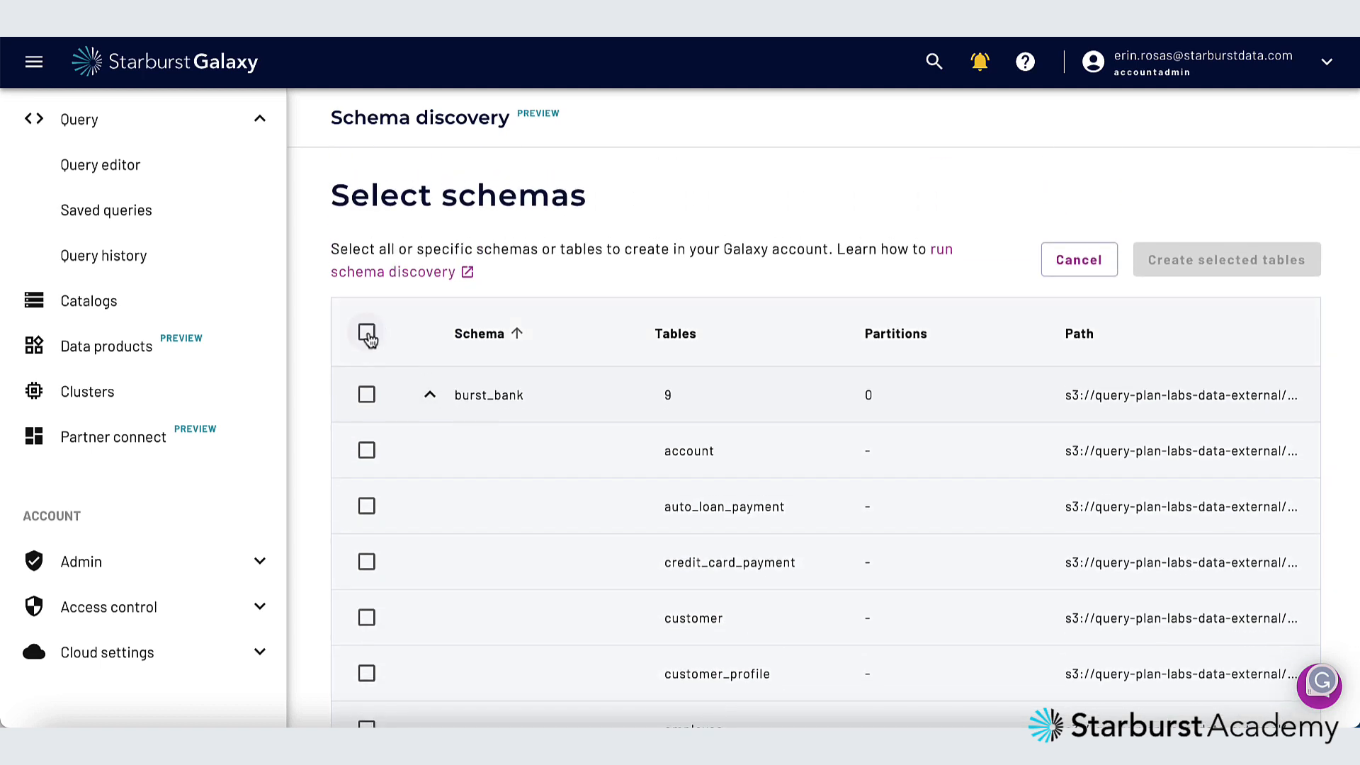
click(366, 333)
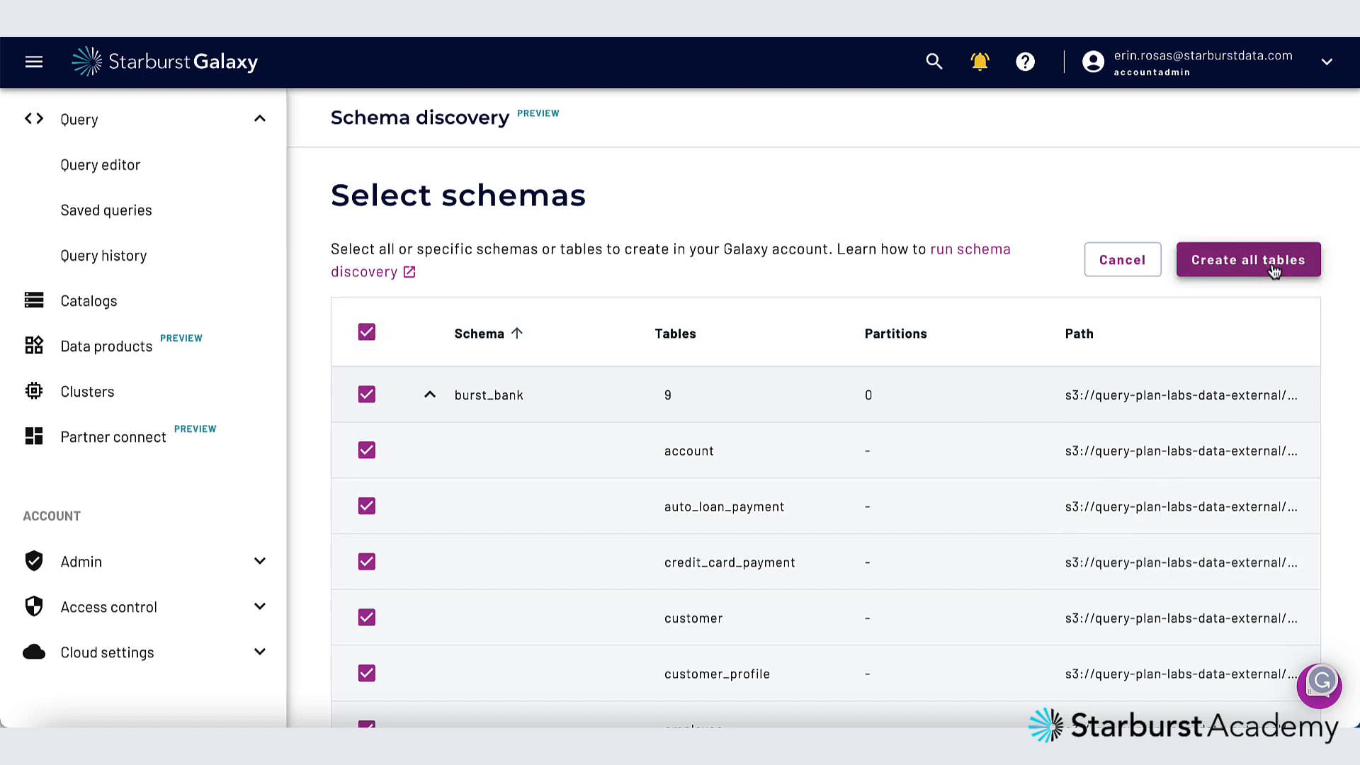
click(1246, 259)
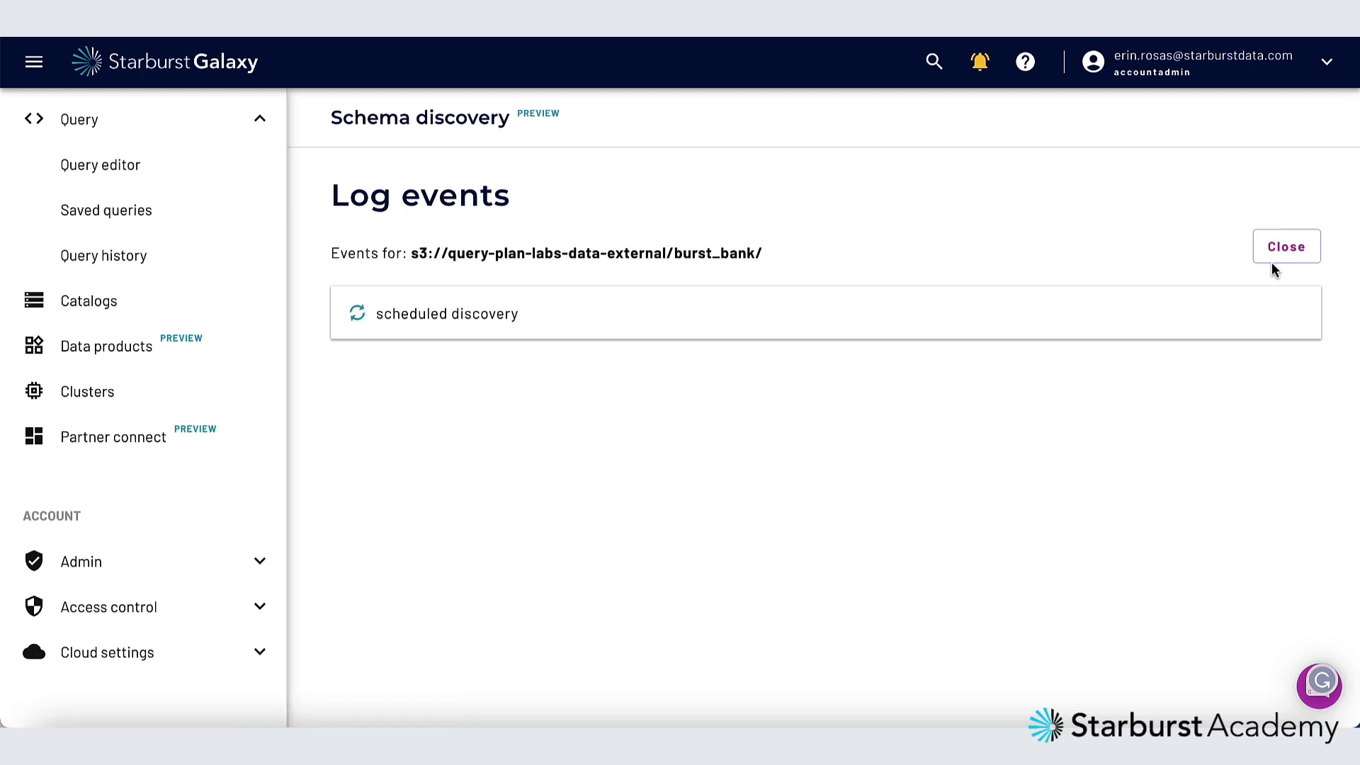
Review the log showing 10 successful CREATE TABLE queries, then return to Schema discovery
click(443, 313)
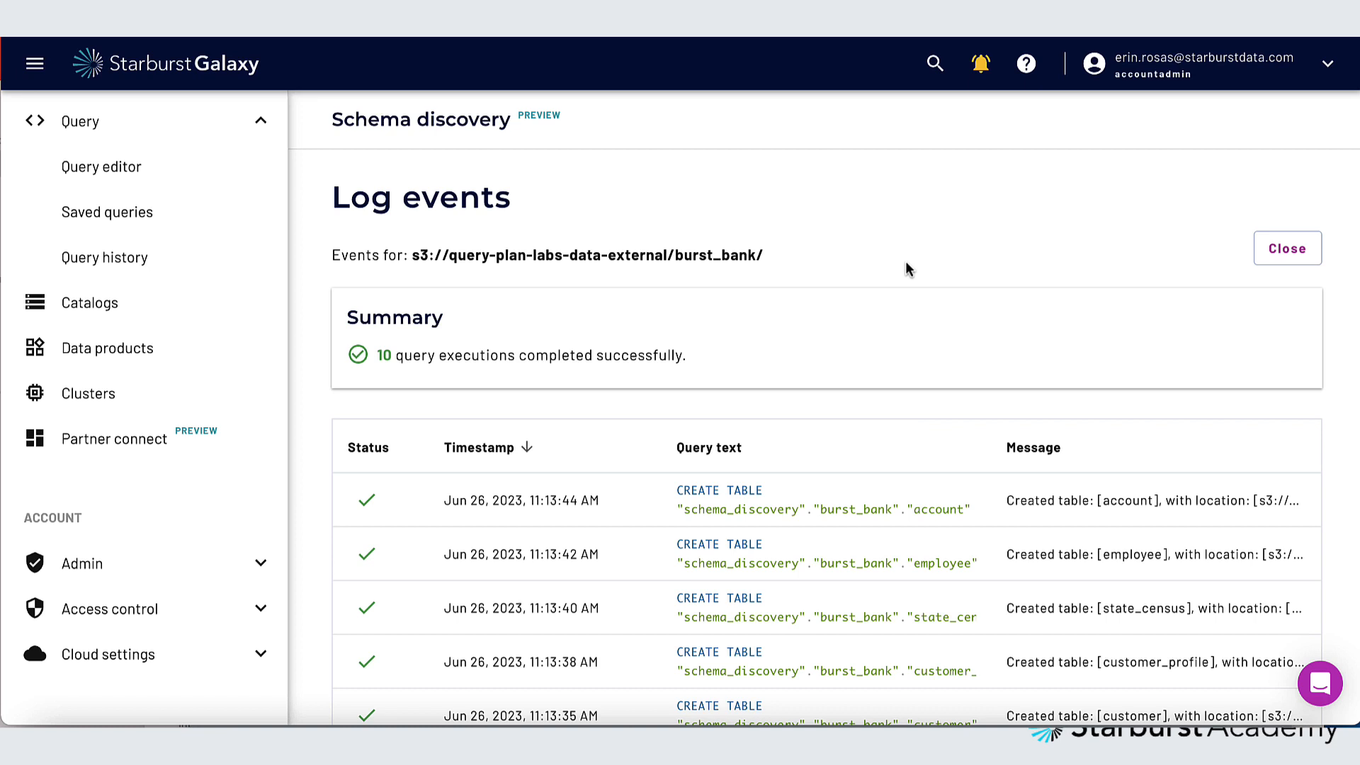
scroll(down, 3)
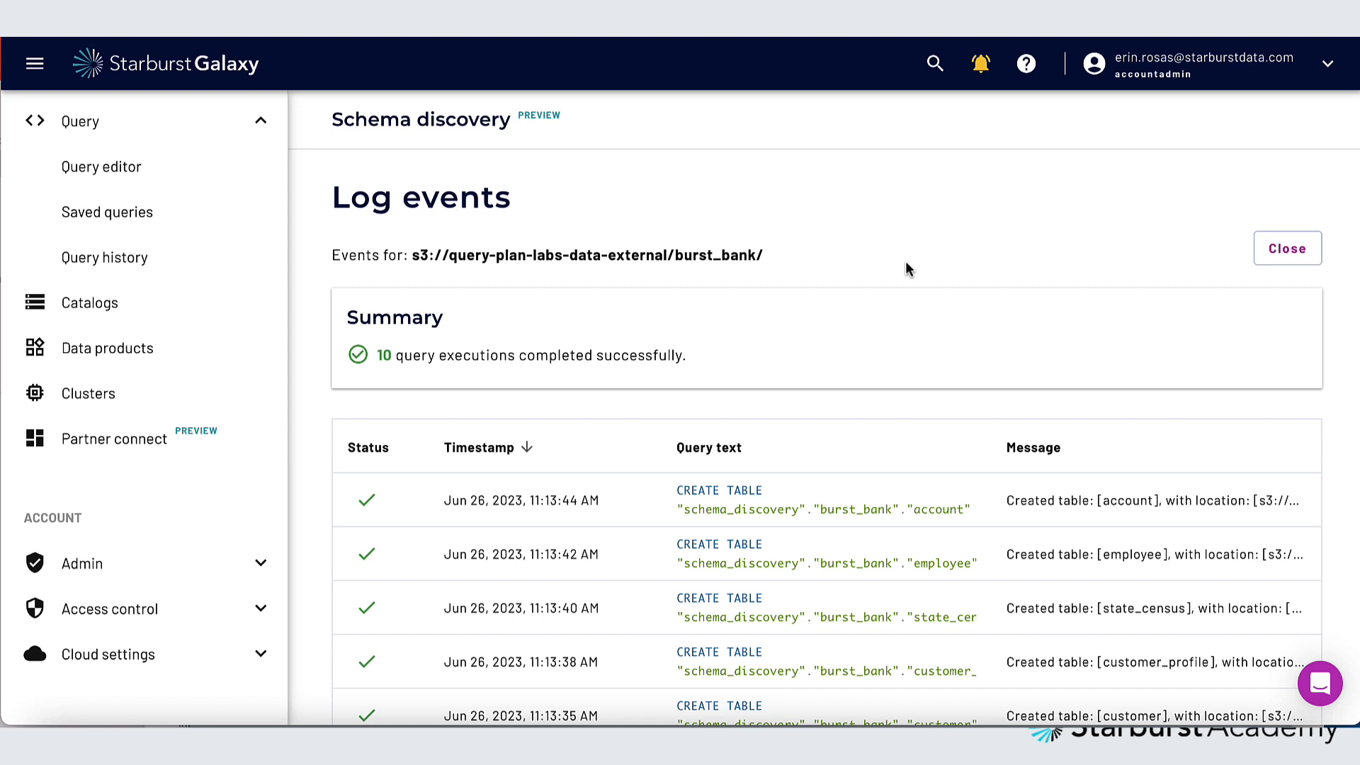
mouse_move(1286, 247)
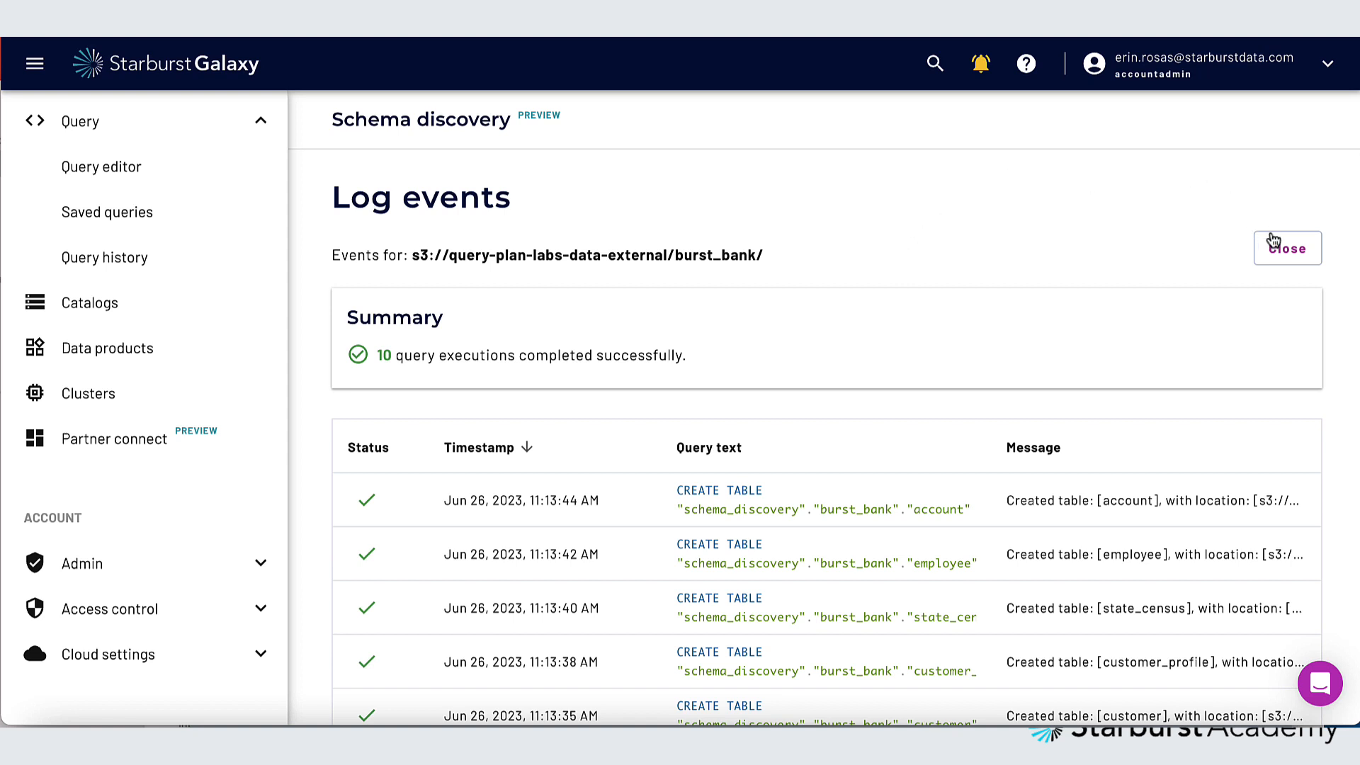
click(1288, 248)
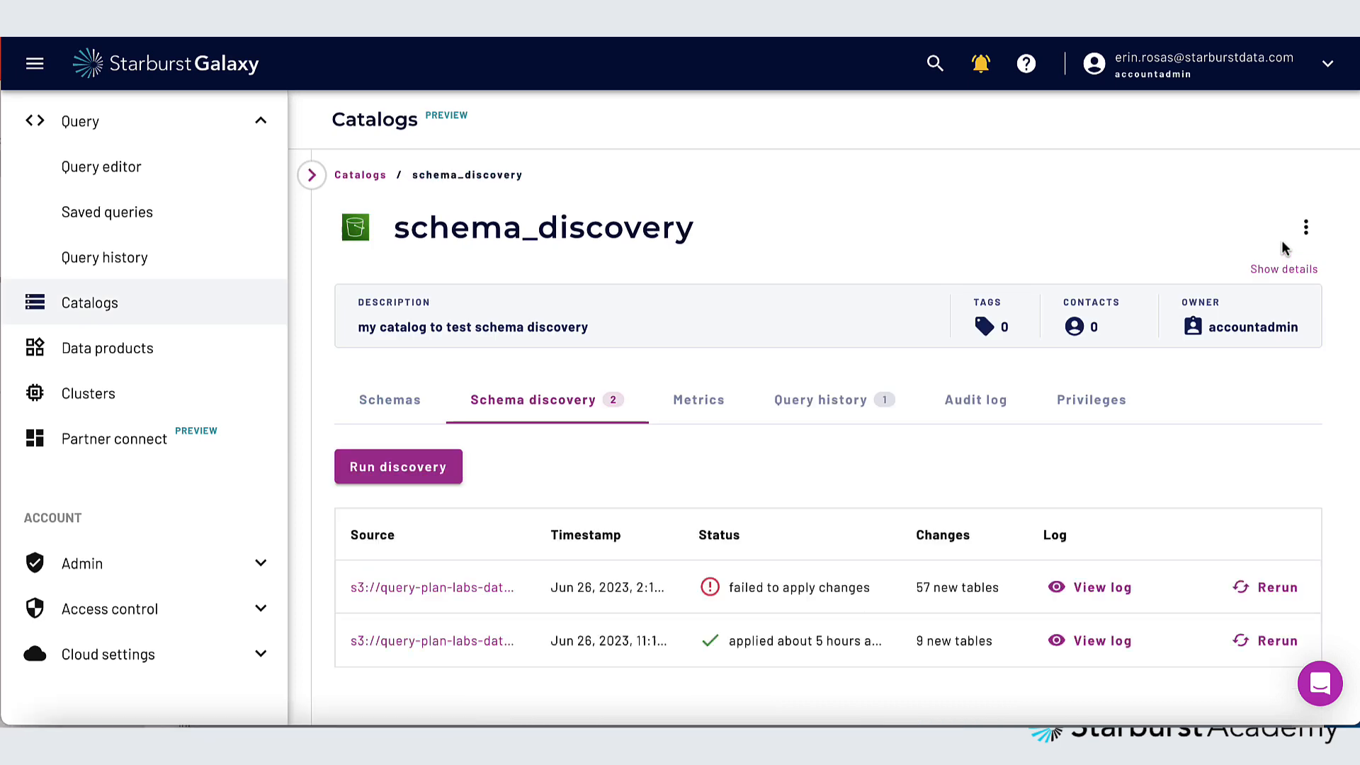